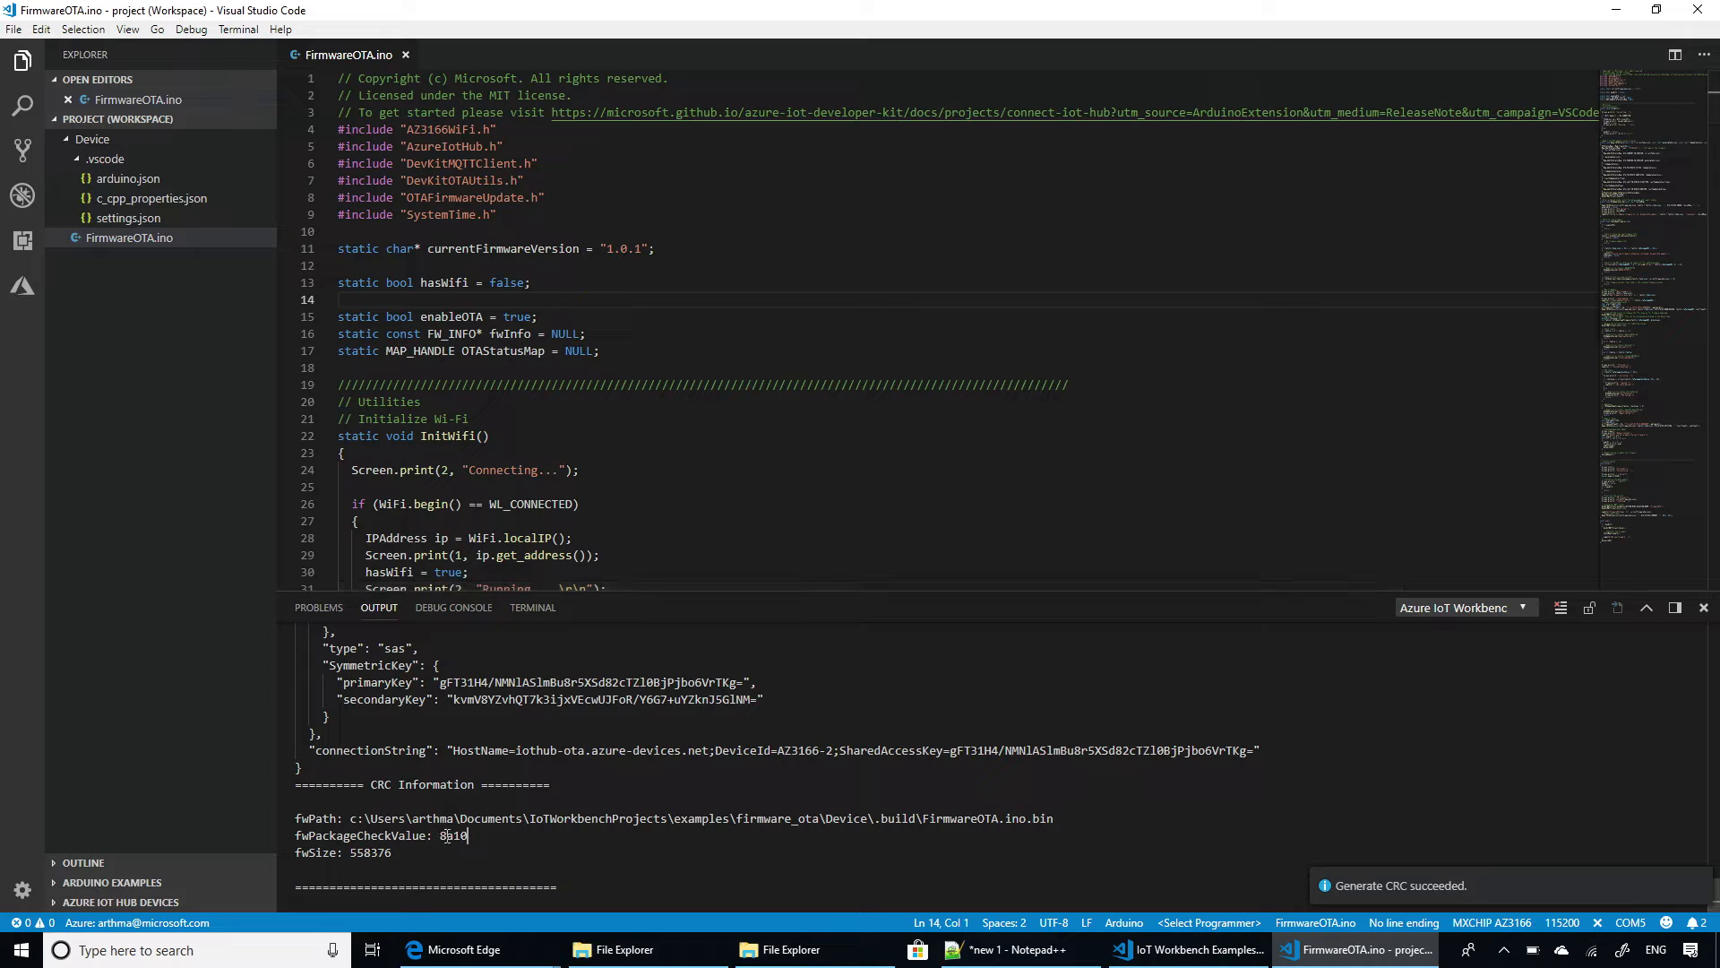
# Note the firmware check and size values, then bring the Azure portal forward.
pyautogui.moveTo(346, 819); pyautogui.dragTo(466, 835)
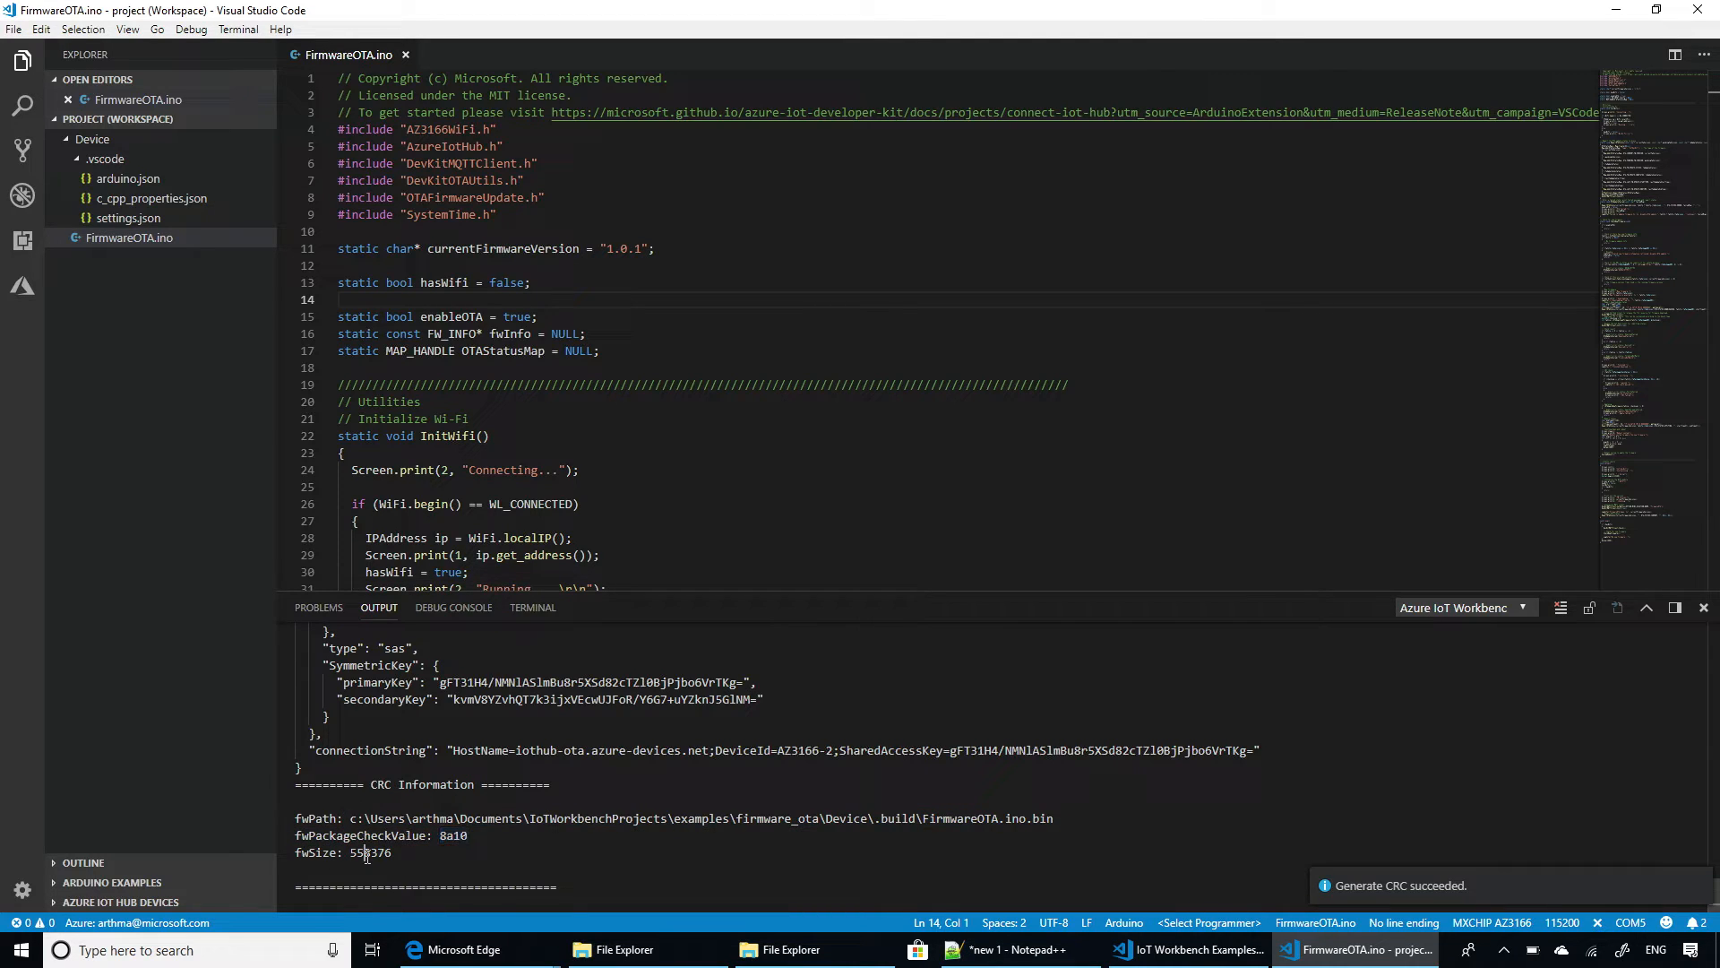
pyautogui.doubleClick(369, 853)
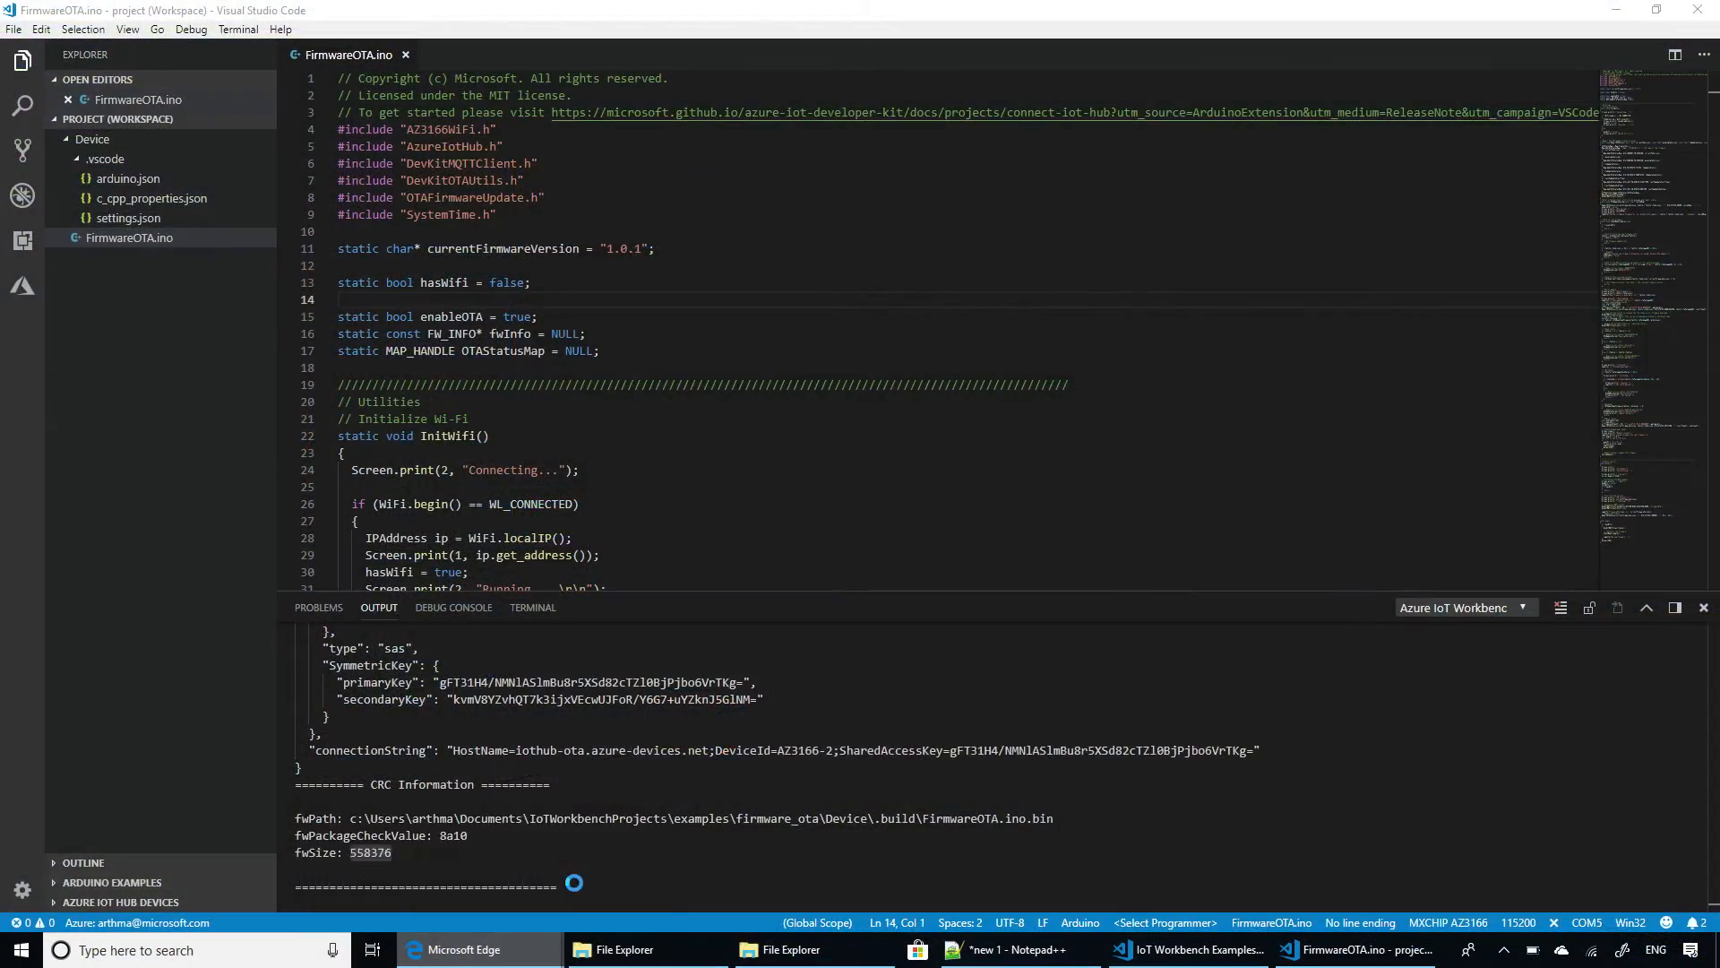
pyautogui.click(464, 950)
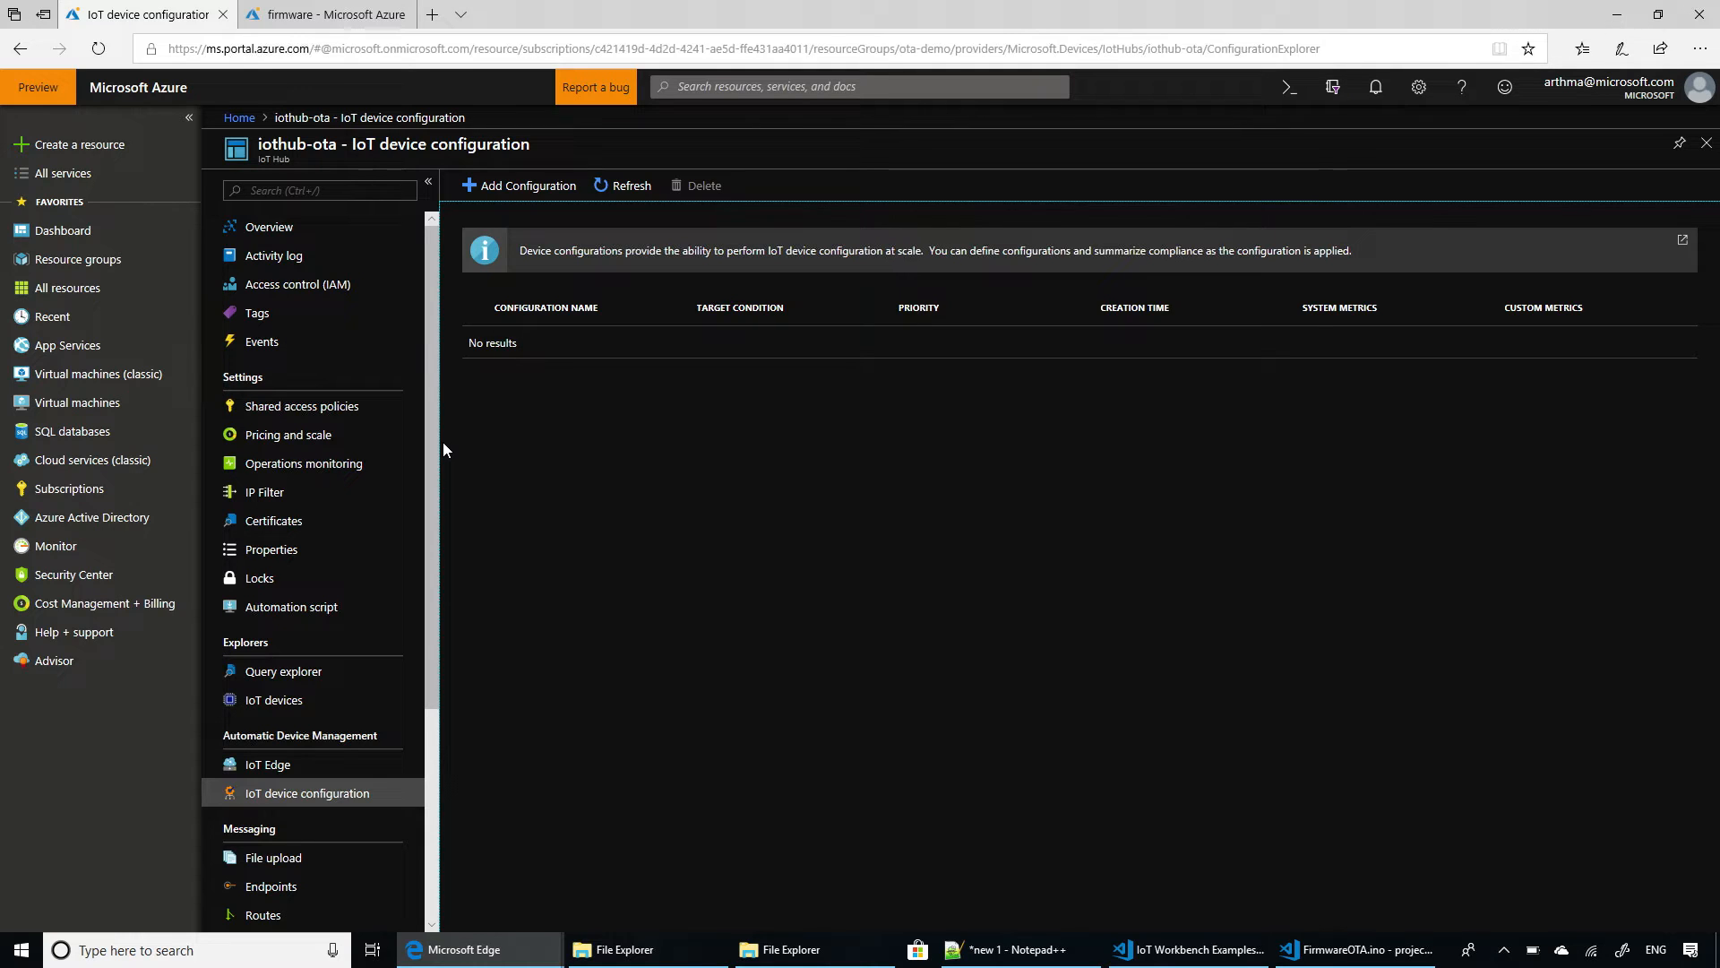
pyautogui.moveTo(323, 806)
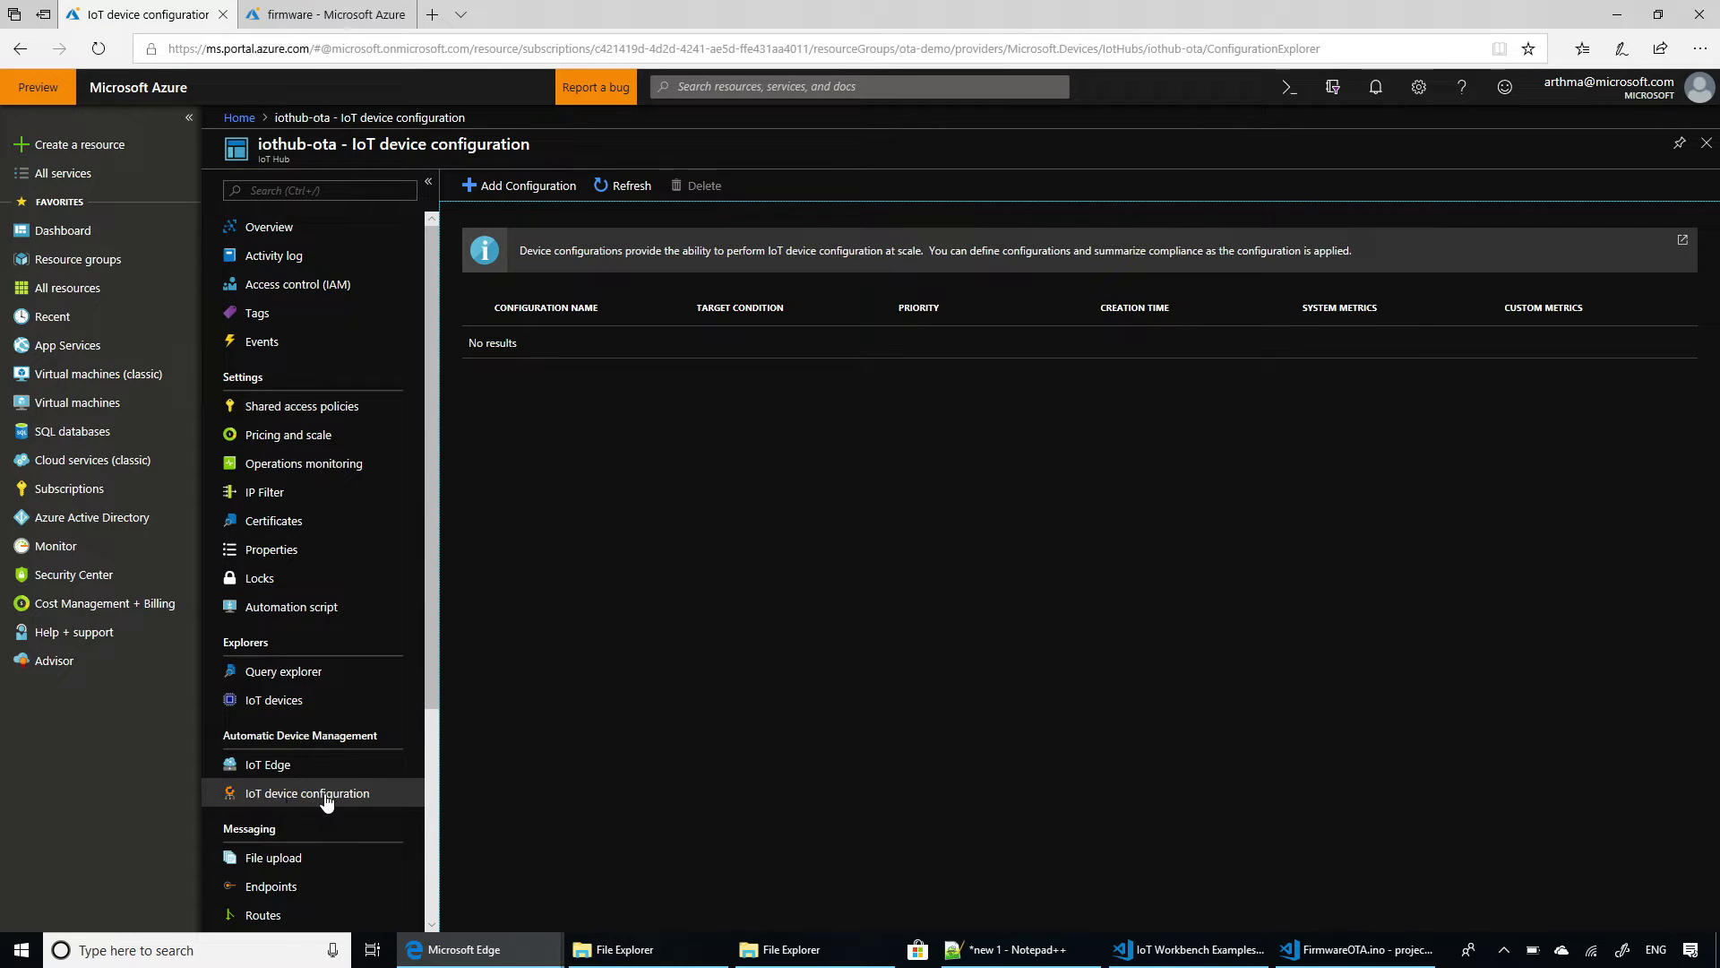
pyautogui.moveTo(652, 593)
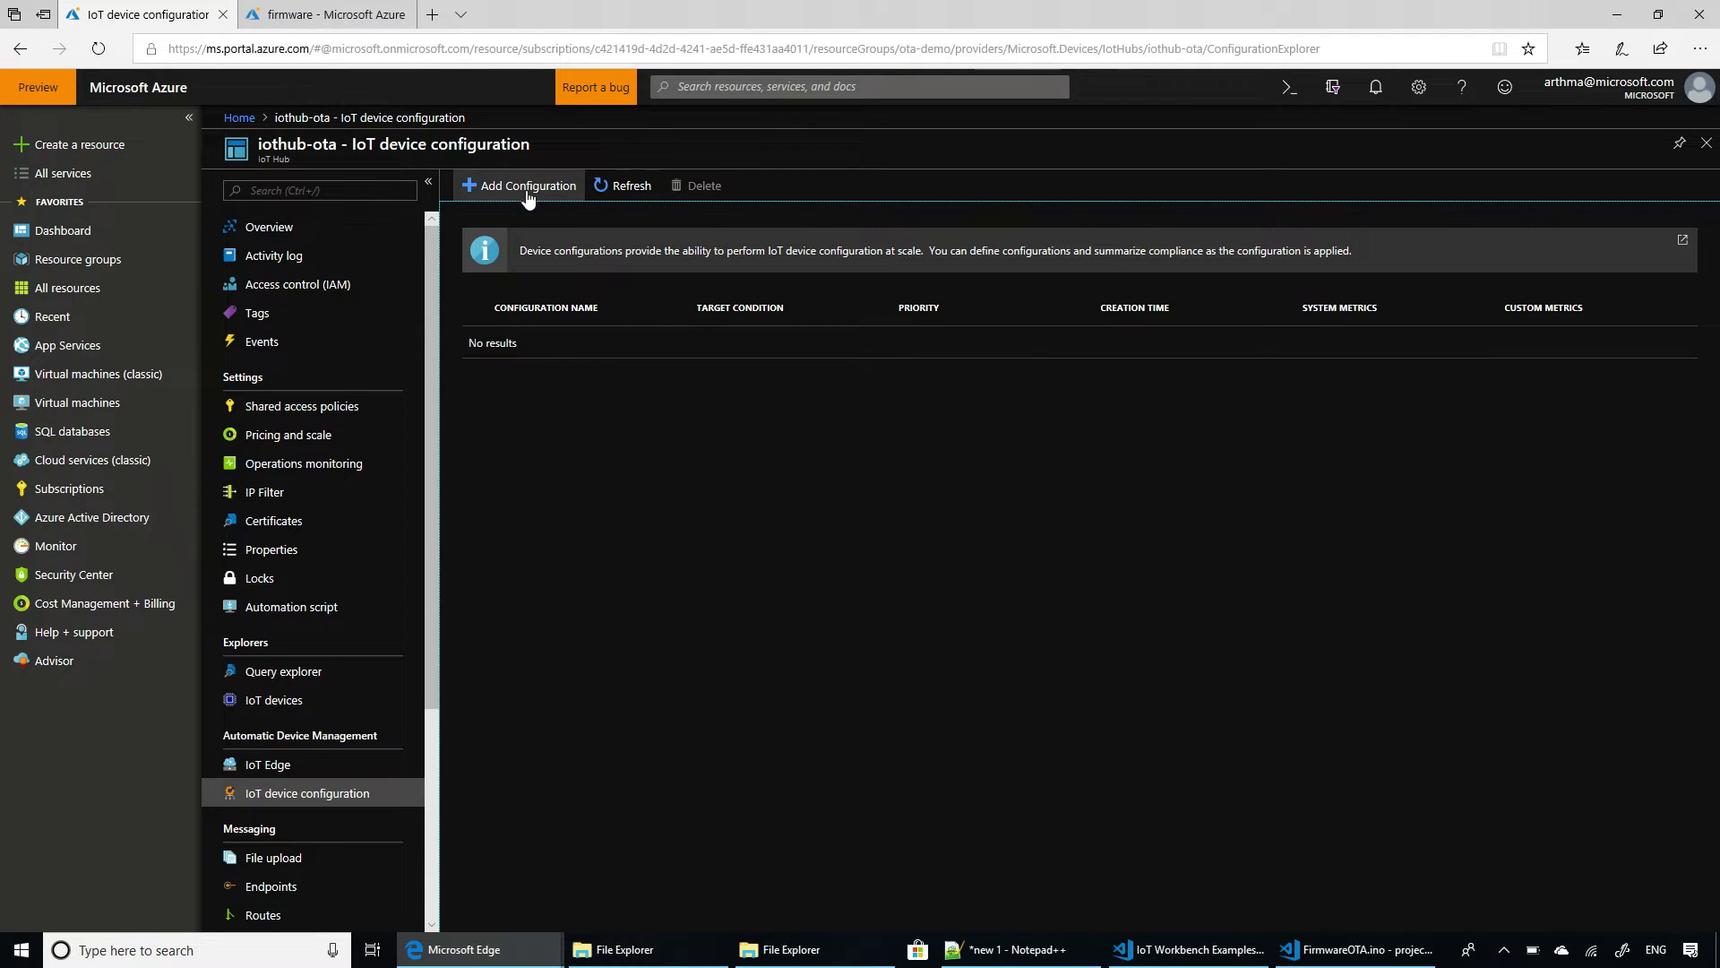
# Start a new IoT device configuration and name it fw101.
pyautogui.click(517, 185)
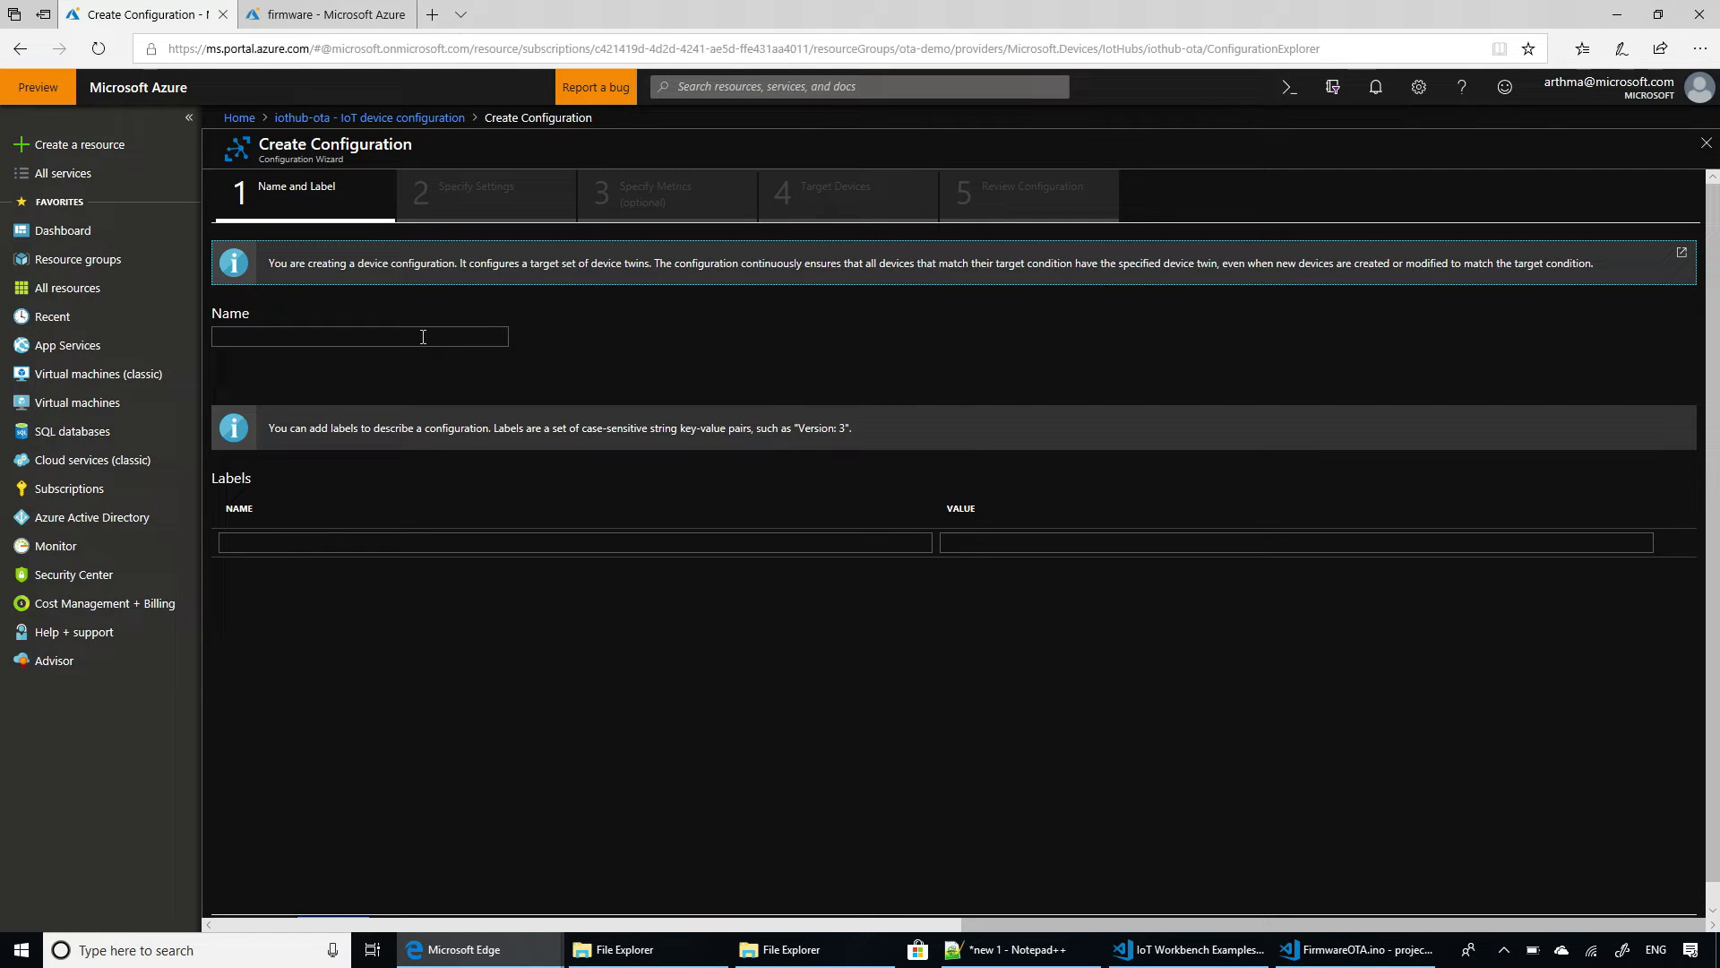
pyautogui.click(358, 337)
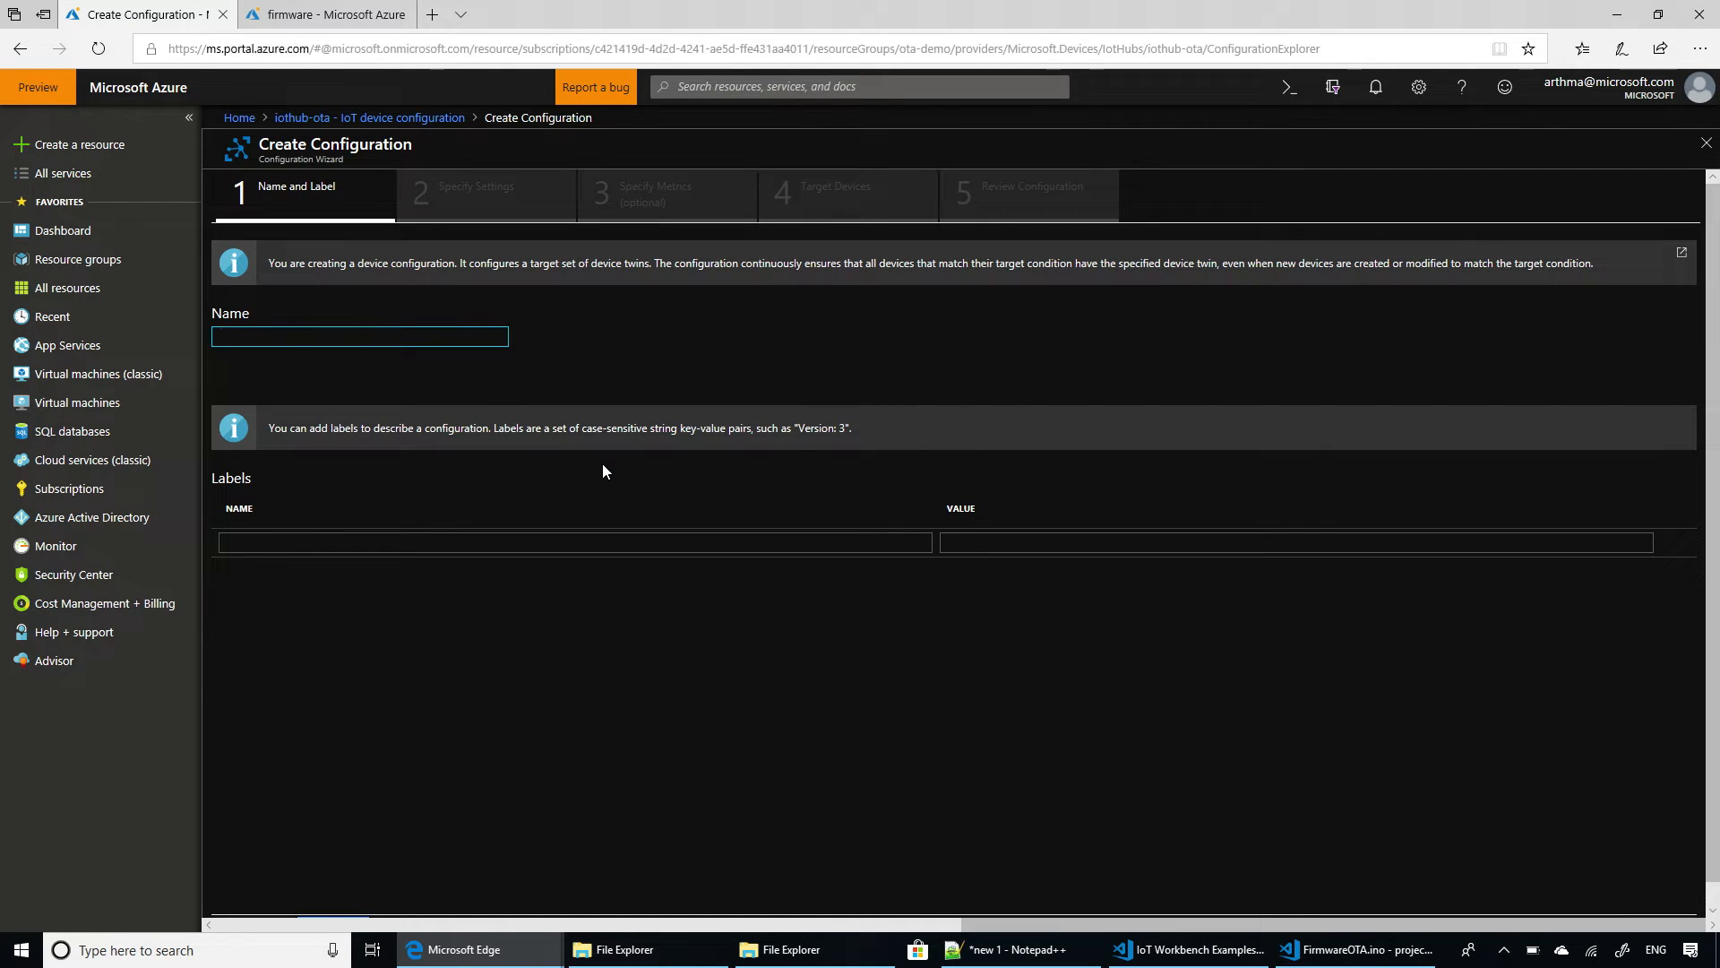
pyautogui.write('fw101')
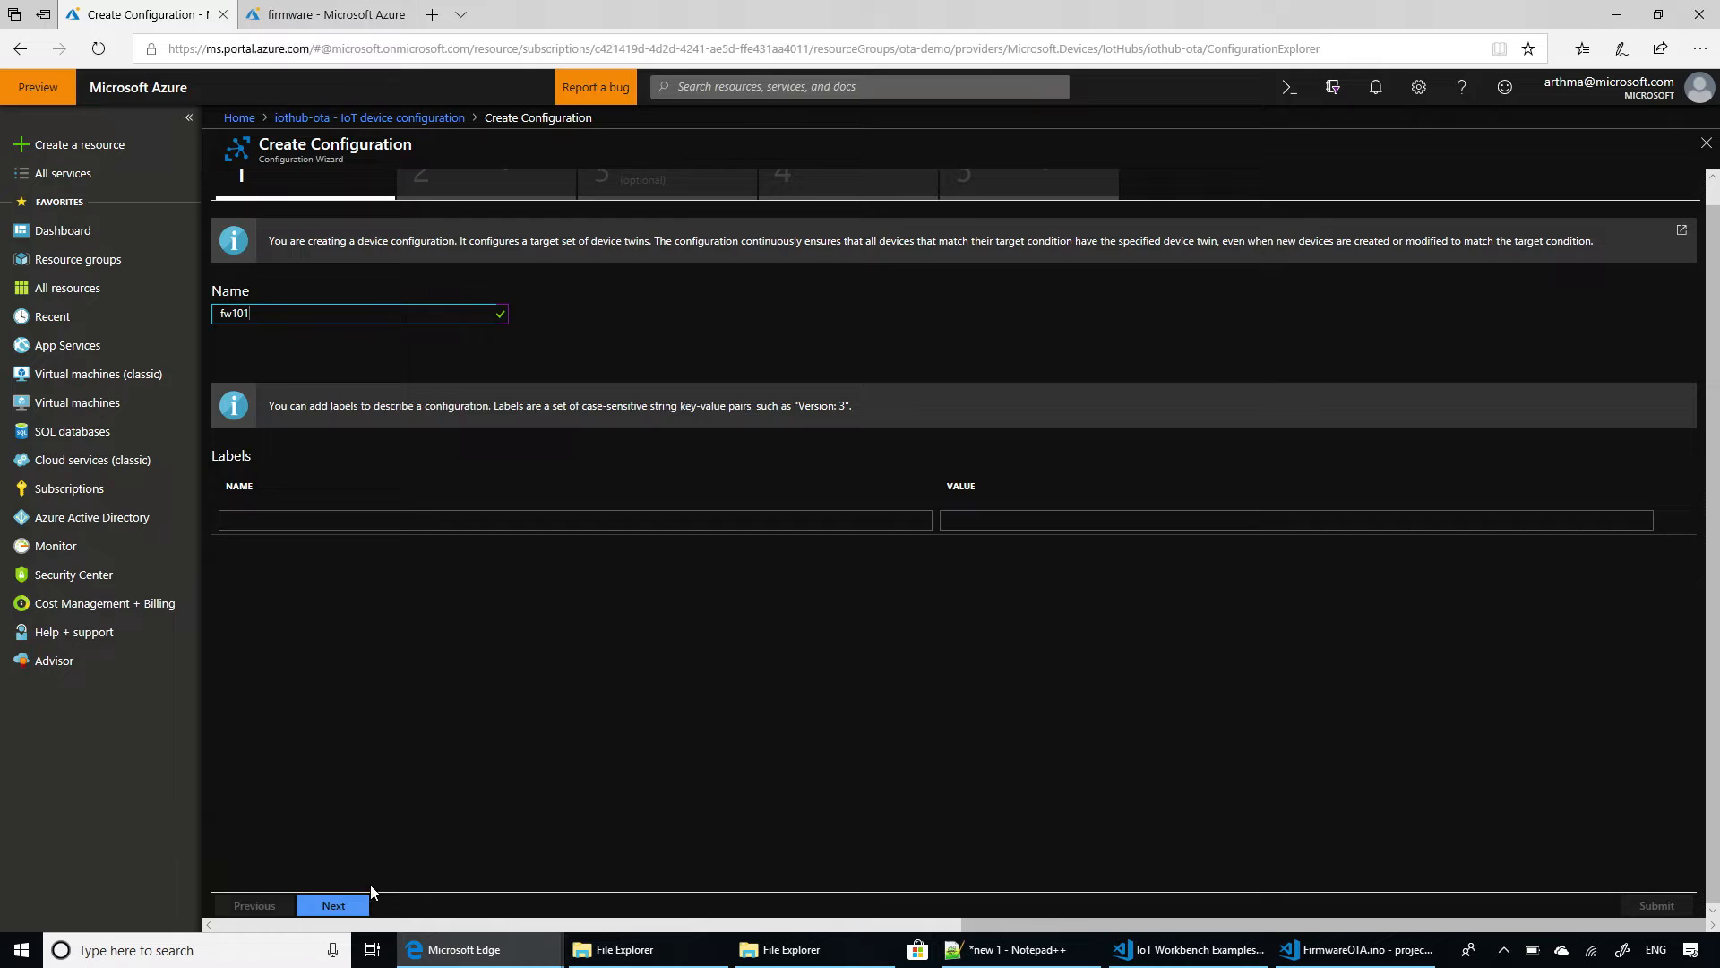
# Add a device twin setting with path properties.desired.firmware, pasted from the Notepad++ notes.
pyautogui.click(333, 905)
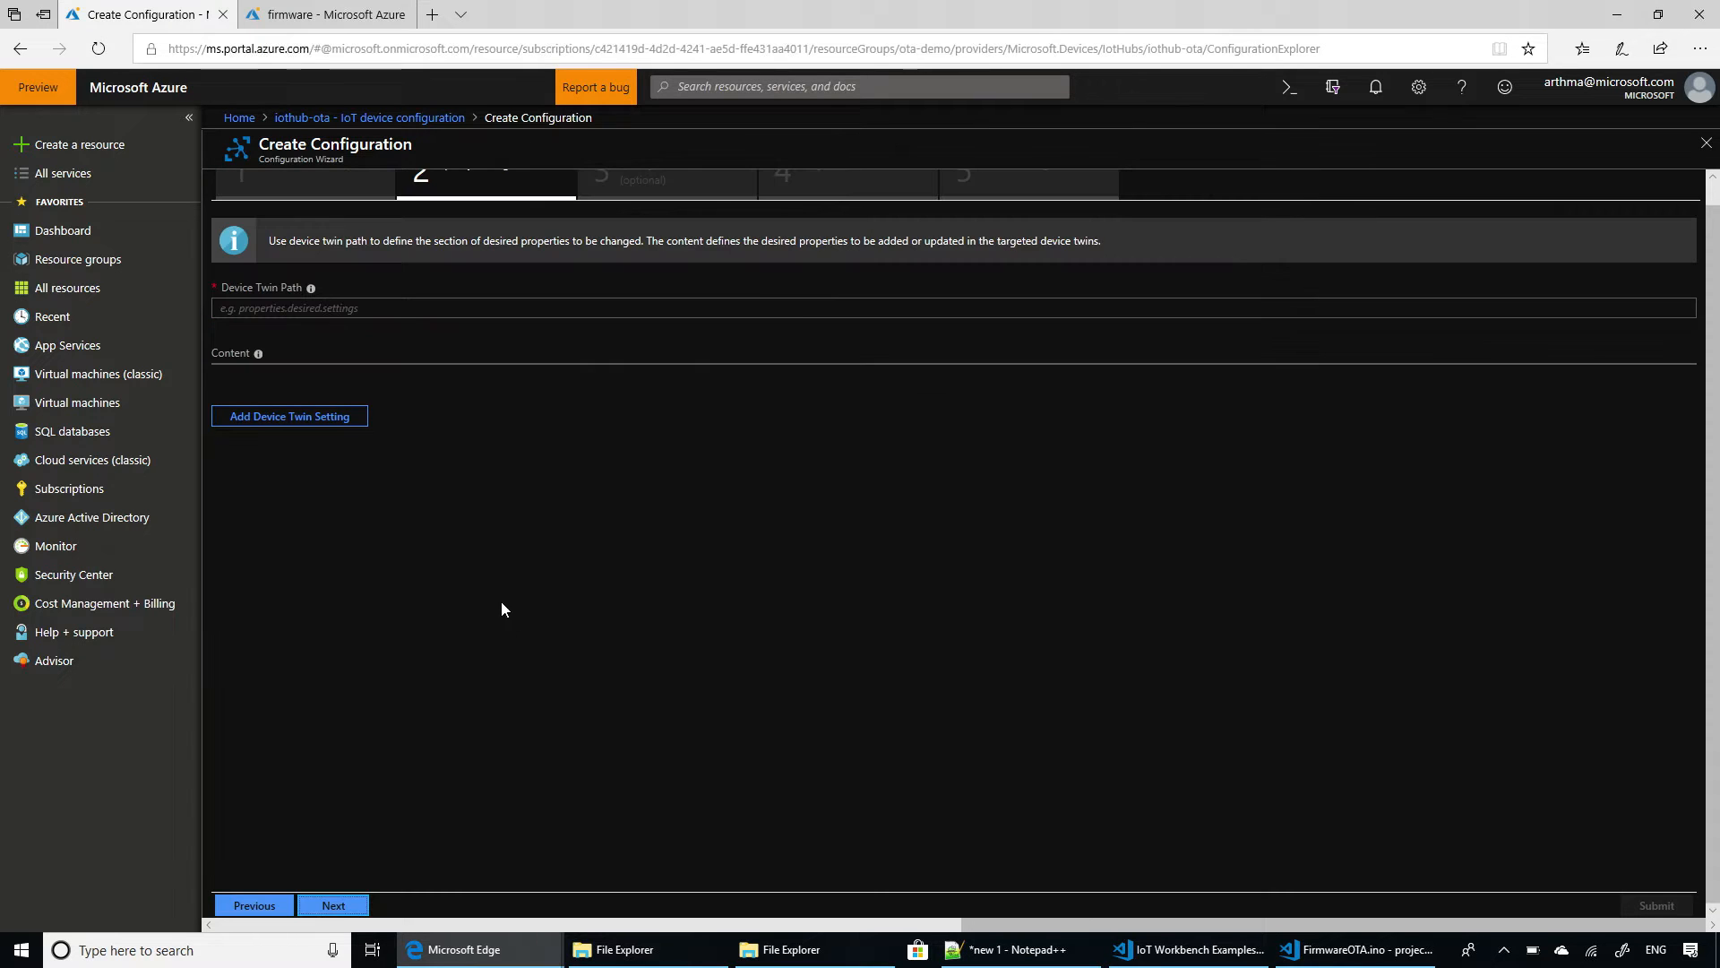
pyautogui.click(288, 416)
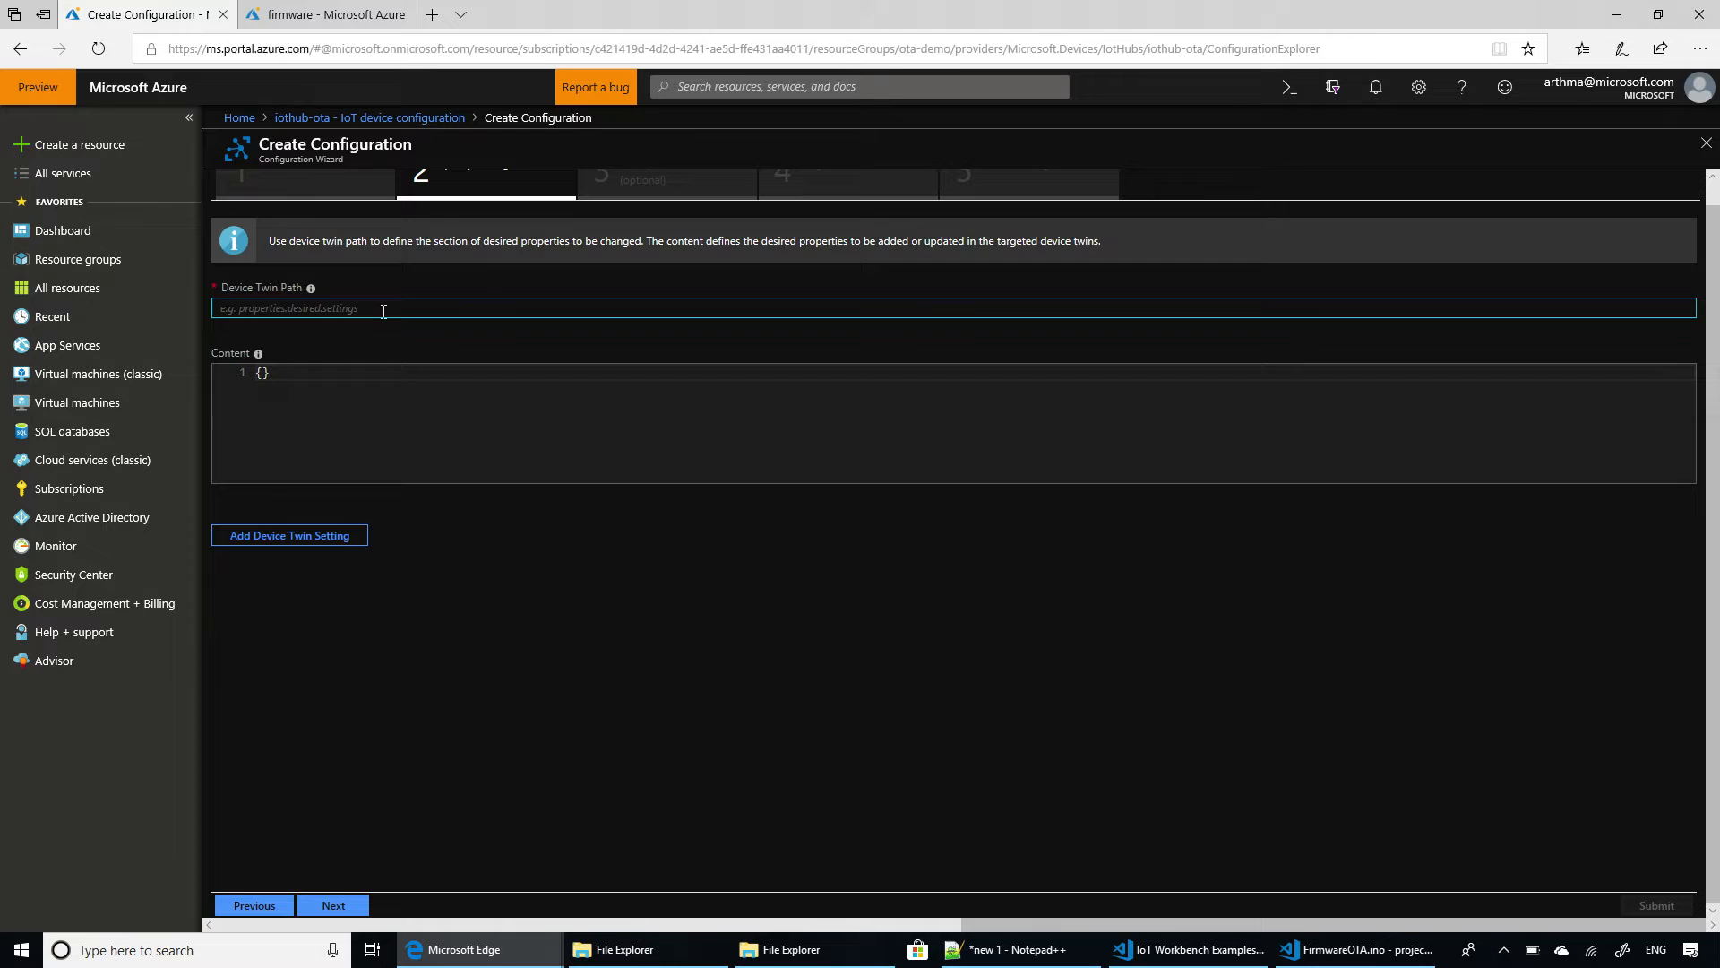
pyautogui.moveTo(996, 907)
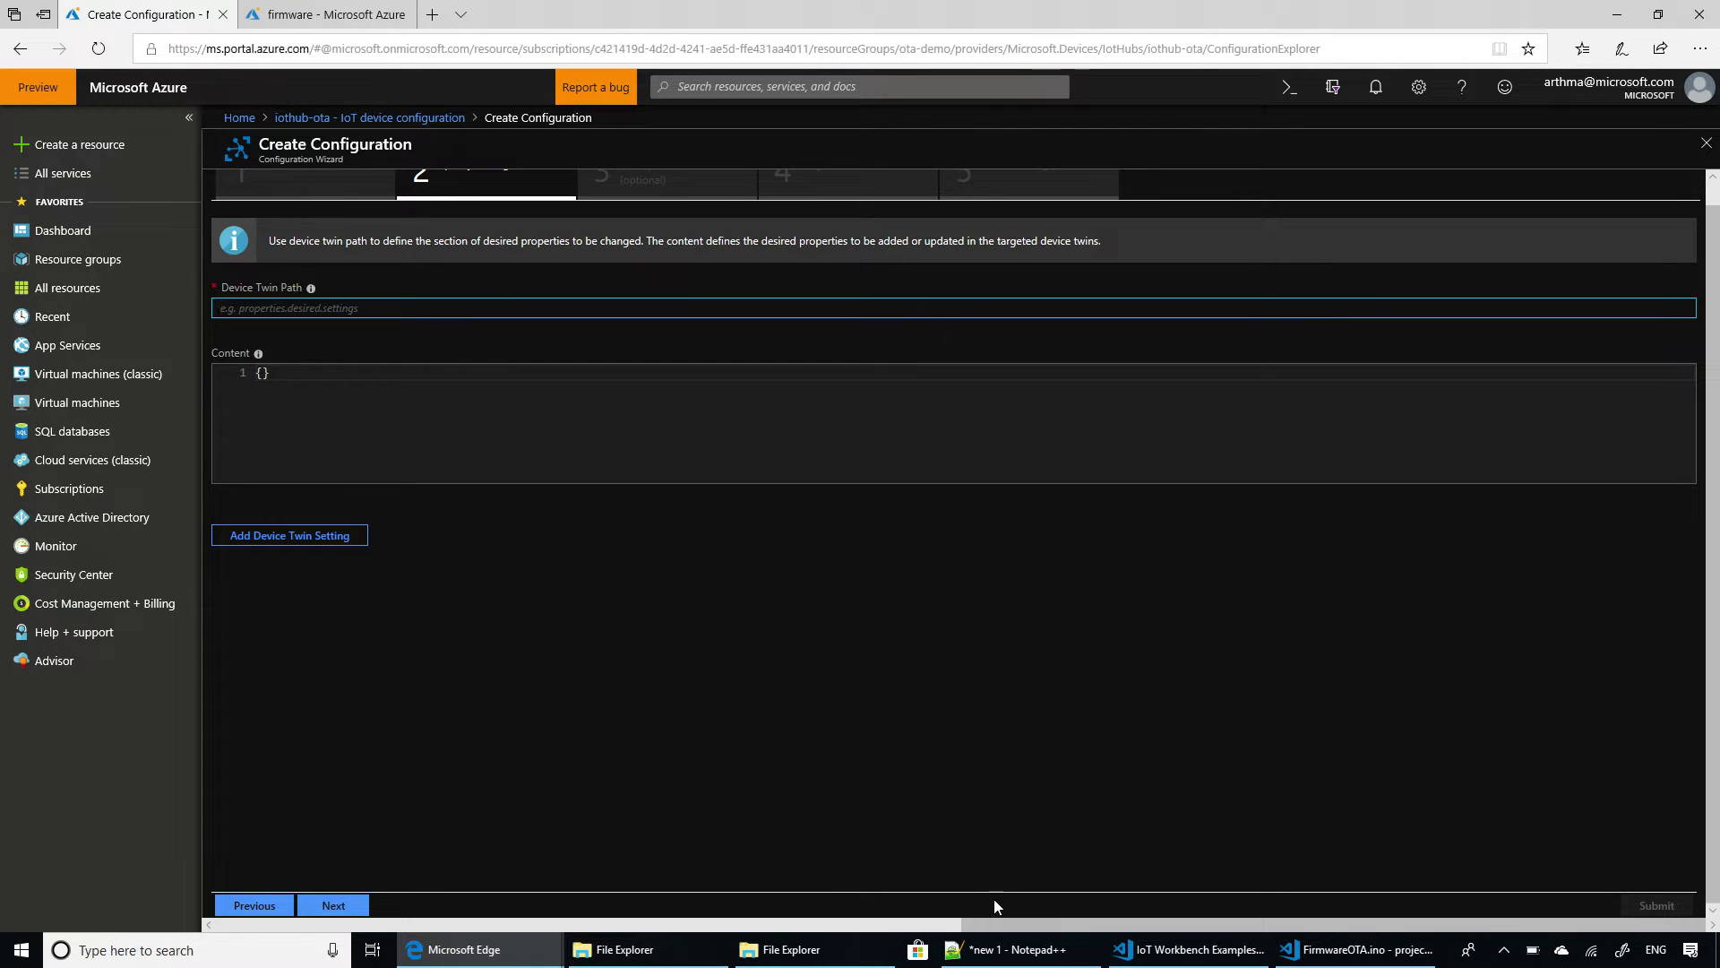
pyautogui.click(1019, 950)
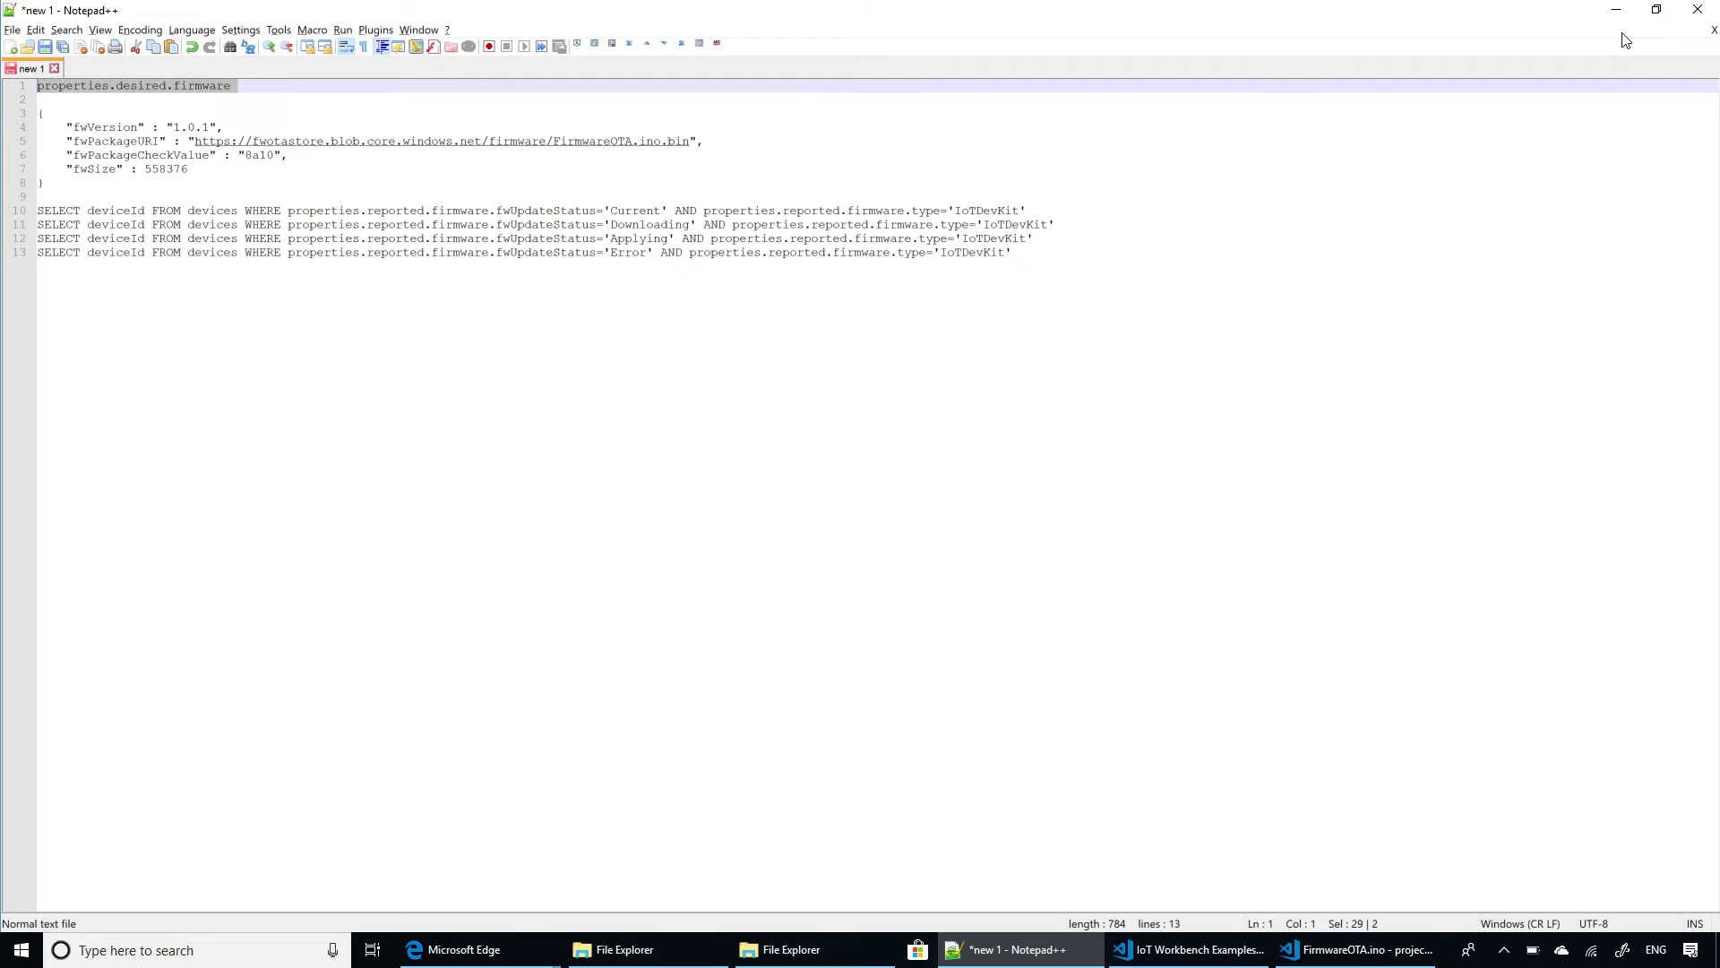
pyautogui.click(457, 950)
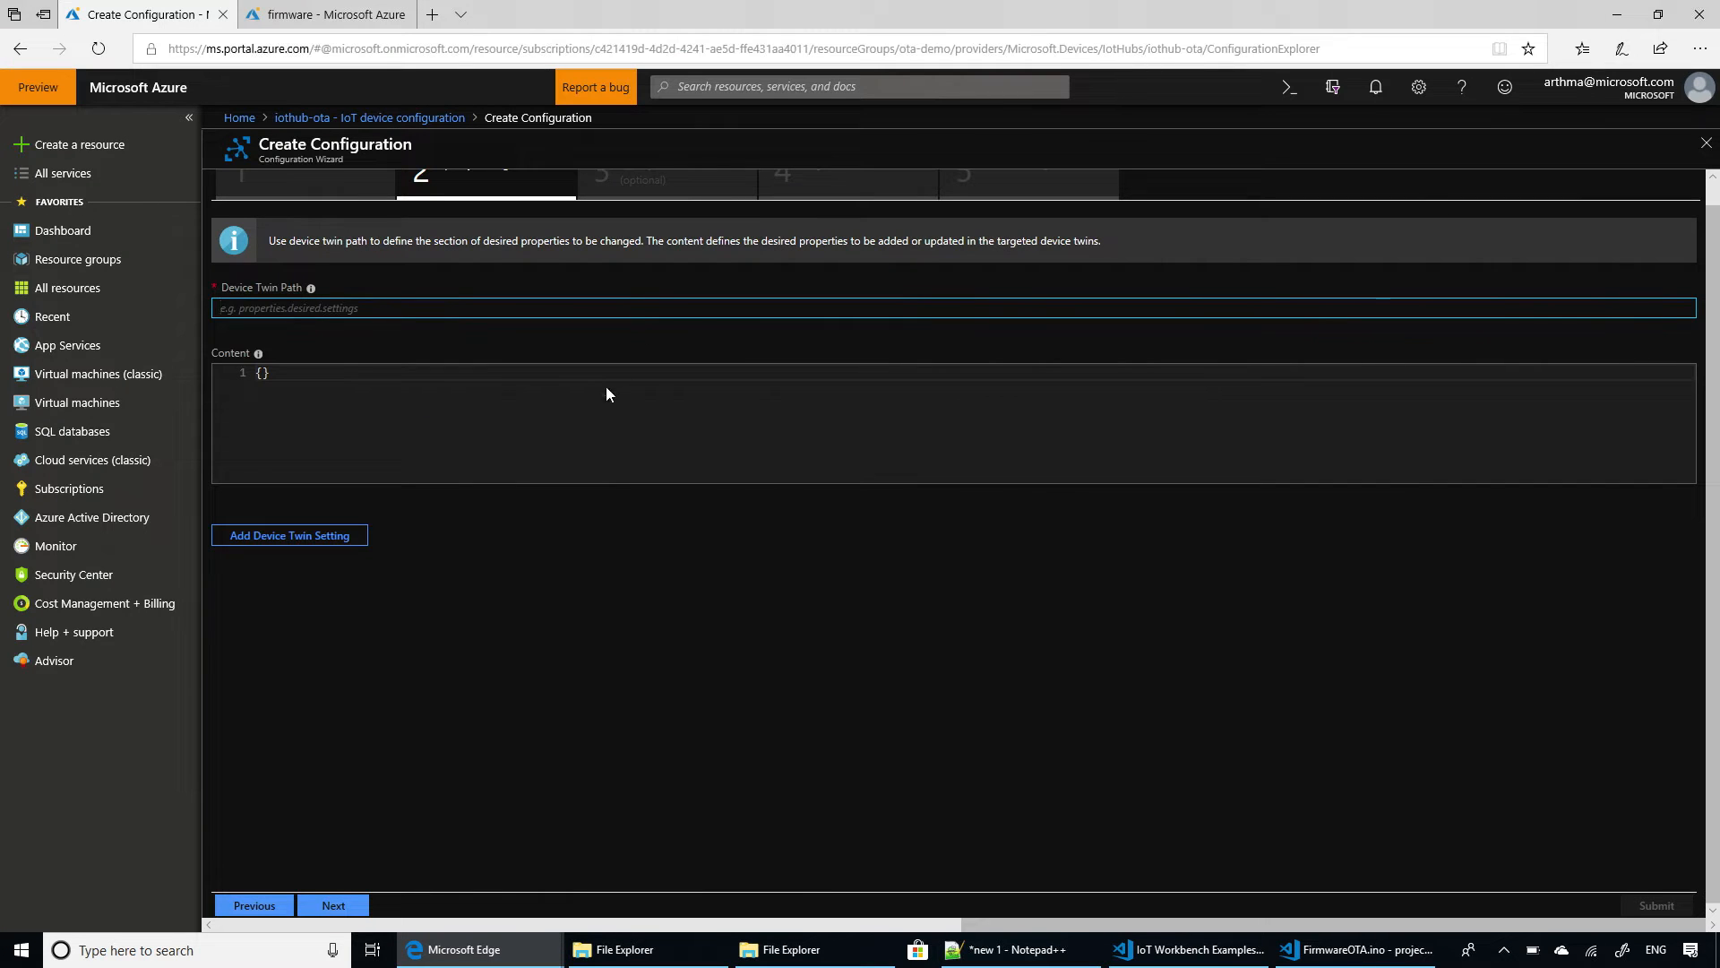
pyautogui.press('Alt+Tab')
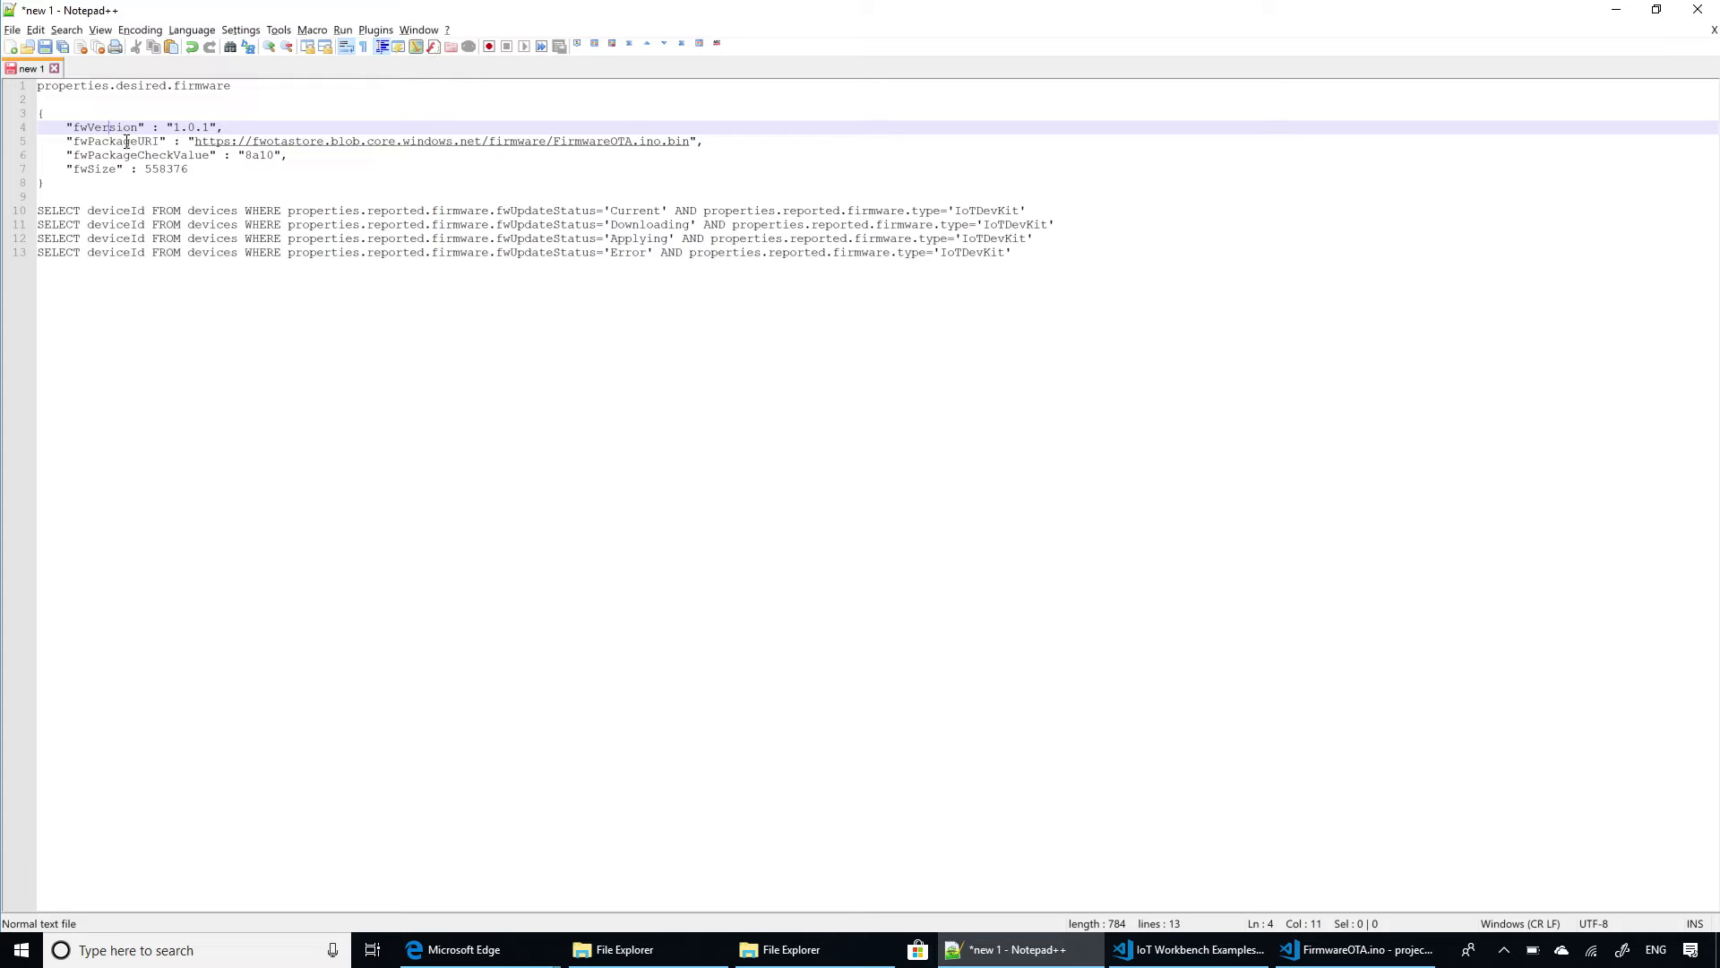
# Mark the fwVersion and fwPackageURI lines in the notes for later use.
pyautogui.click(125, 142)
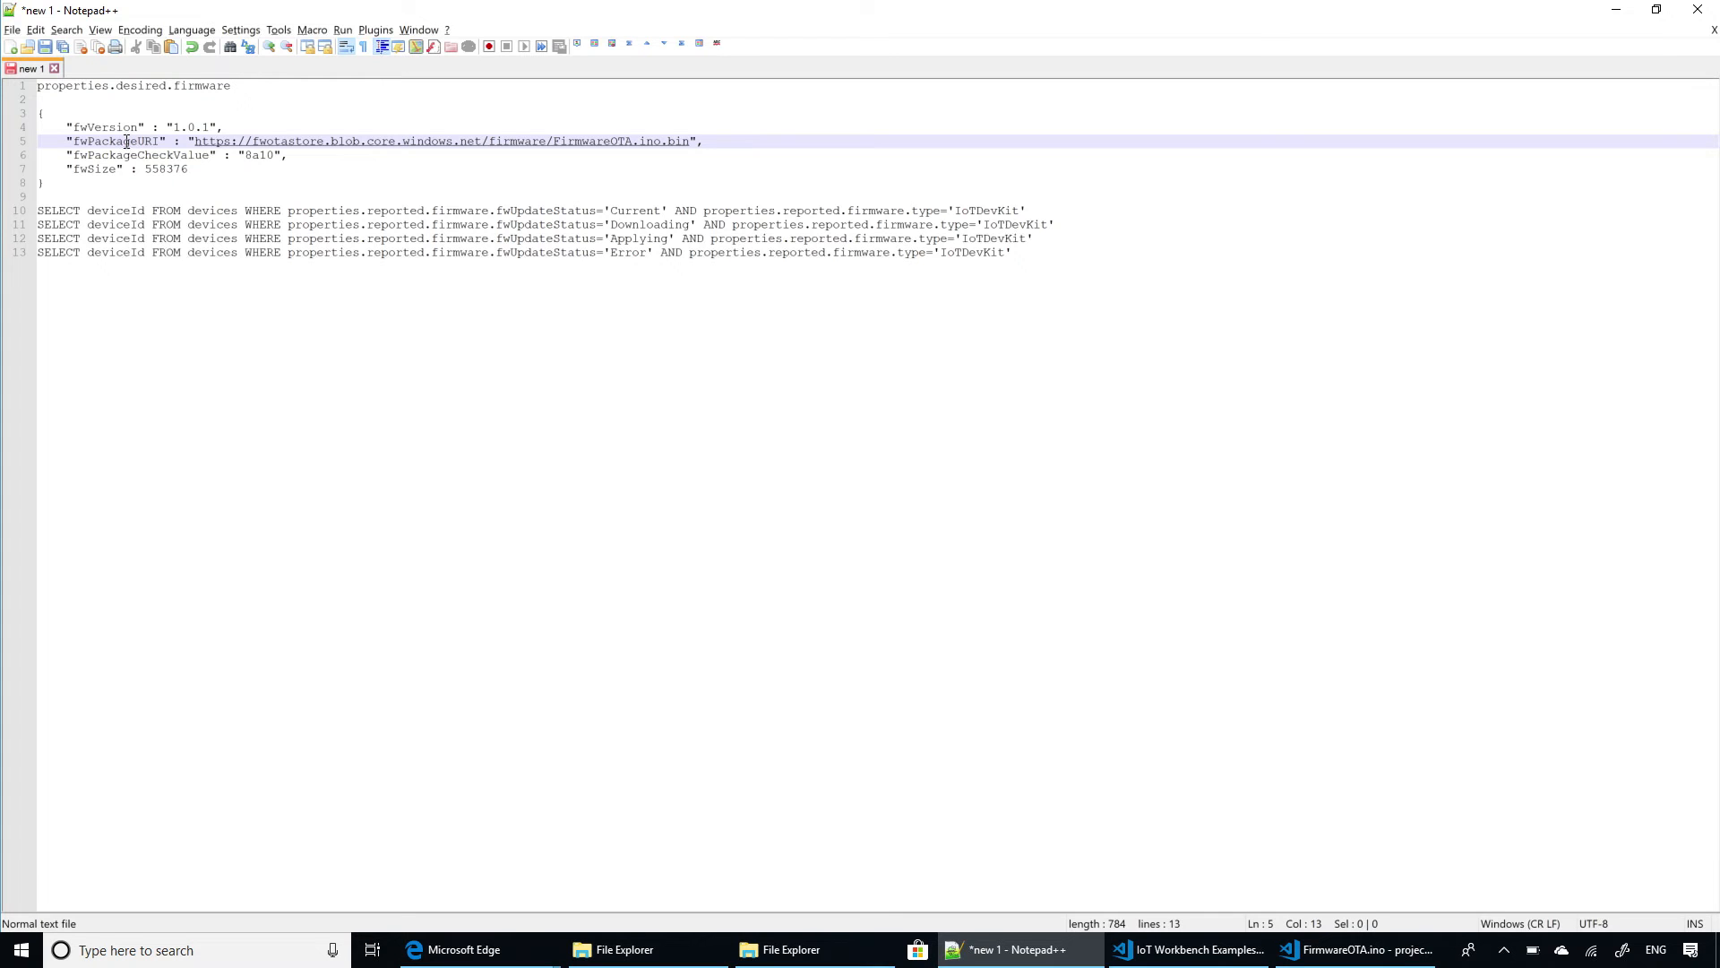
pyautogui.click(468, 950)
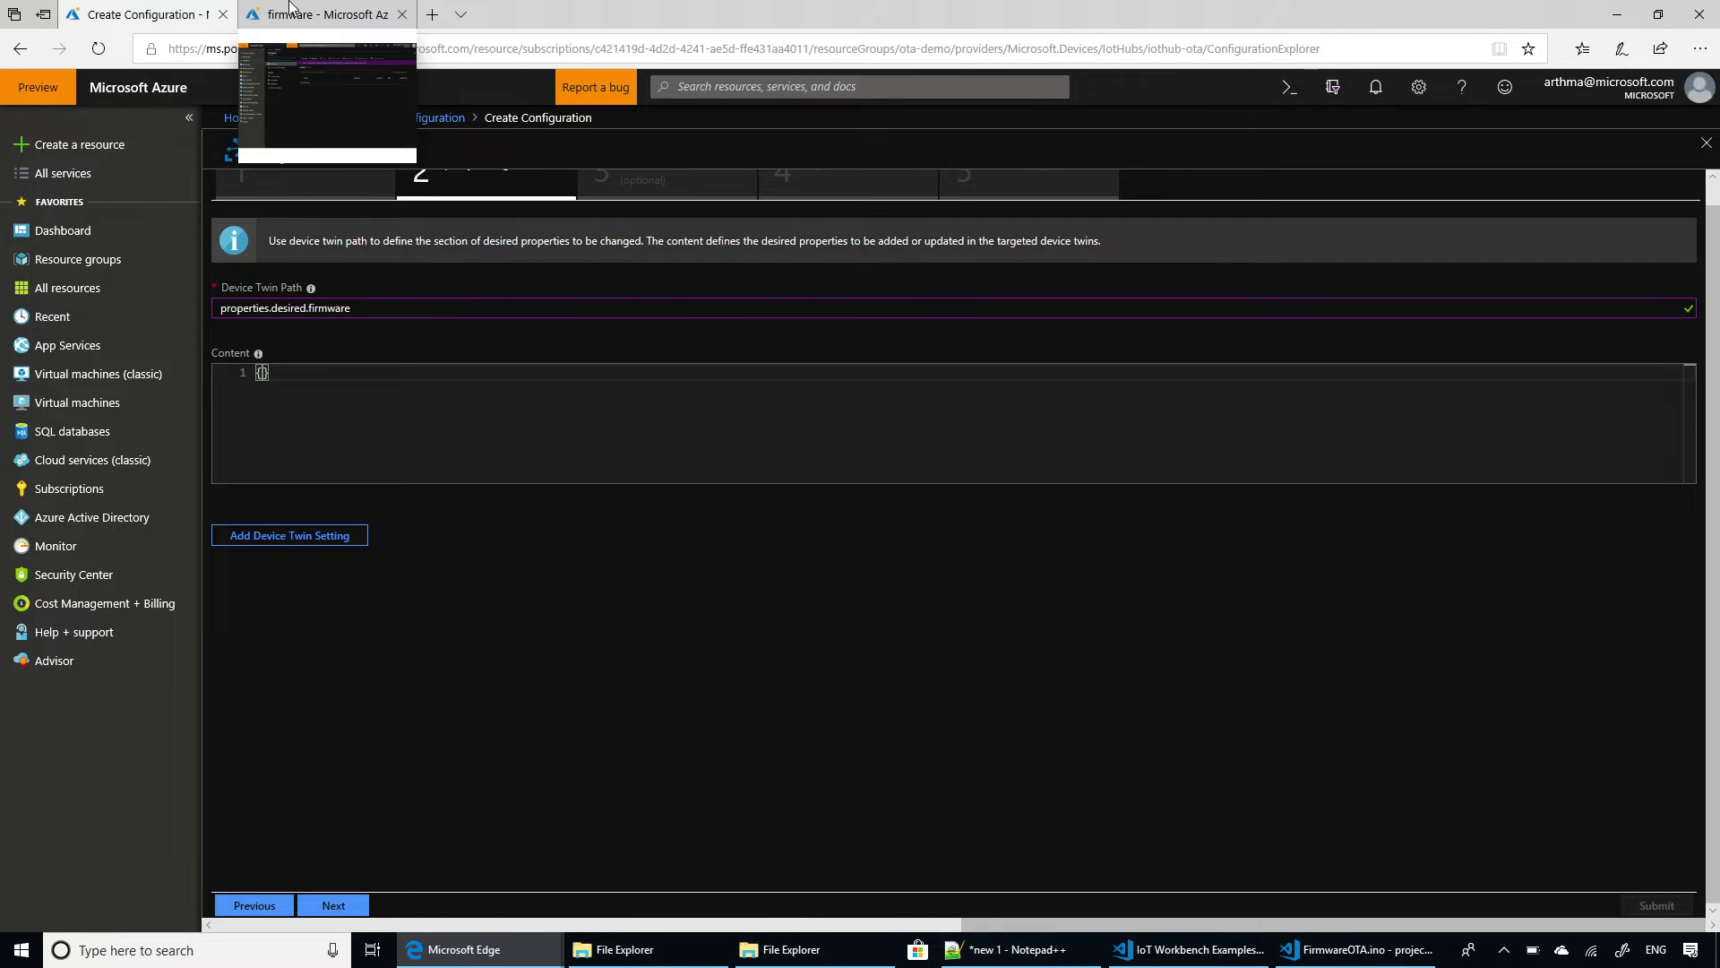
# Go to the firmware storage container and bring up its Upload blob pane.
pyautogui.click(340, 14)
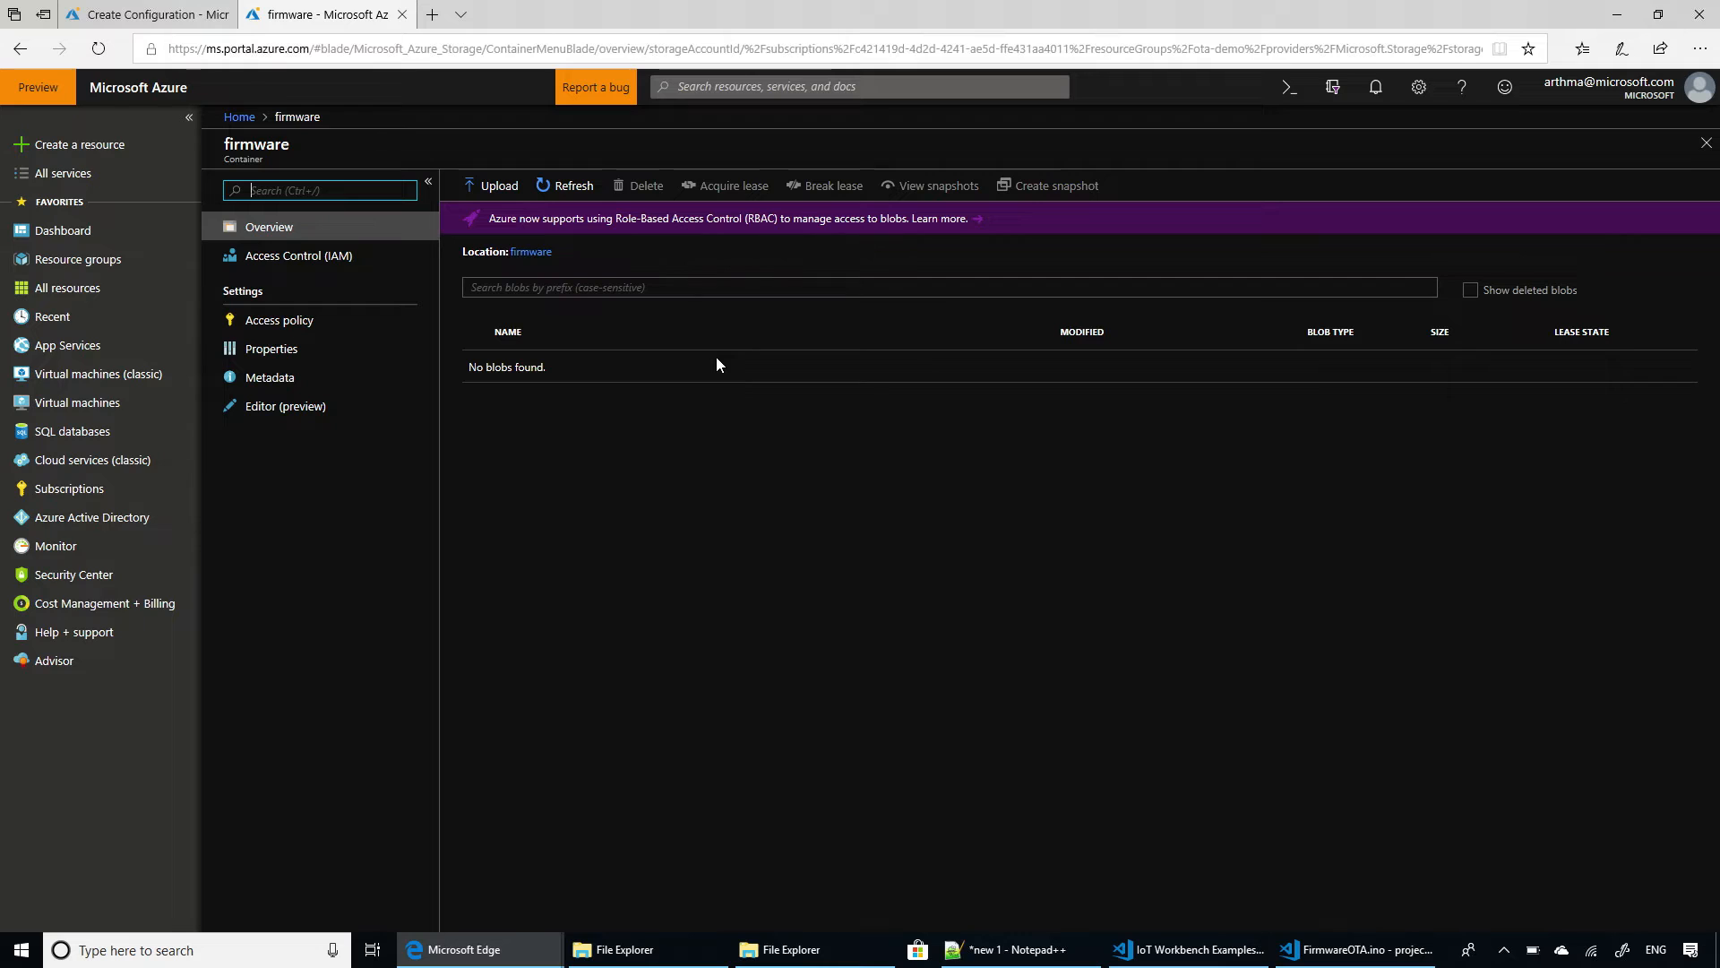
pyautogui.moveTo(559, 365)
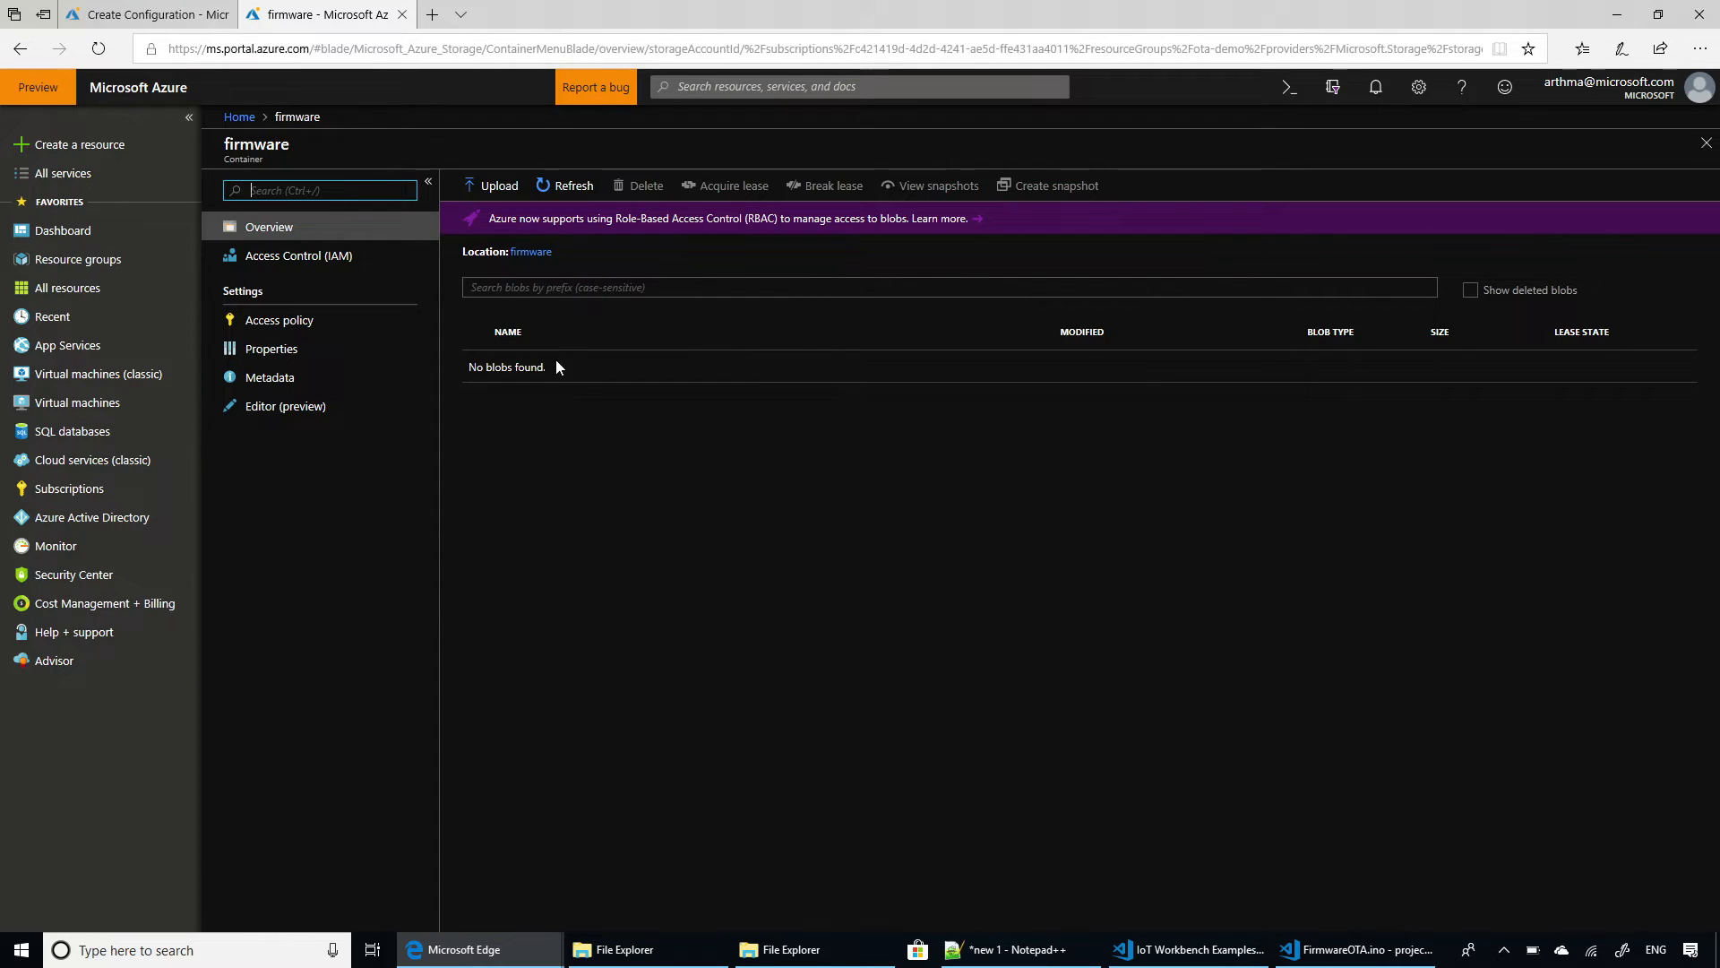
pyautogui.click(489, 185)
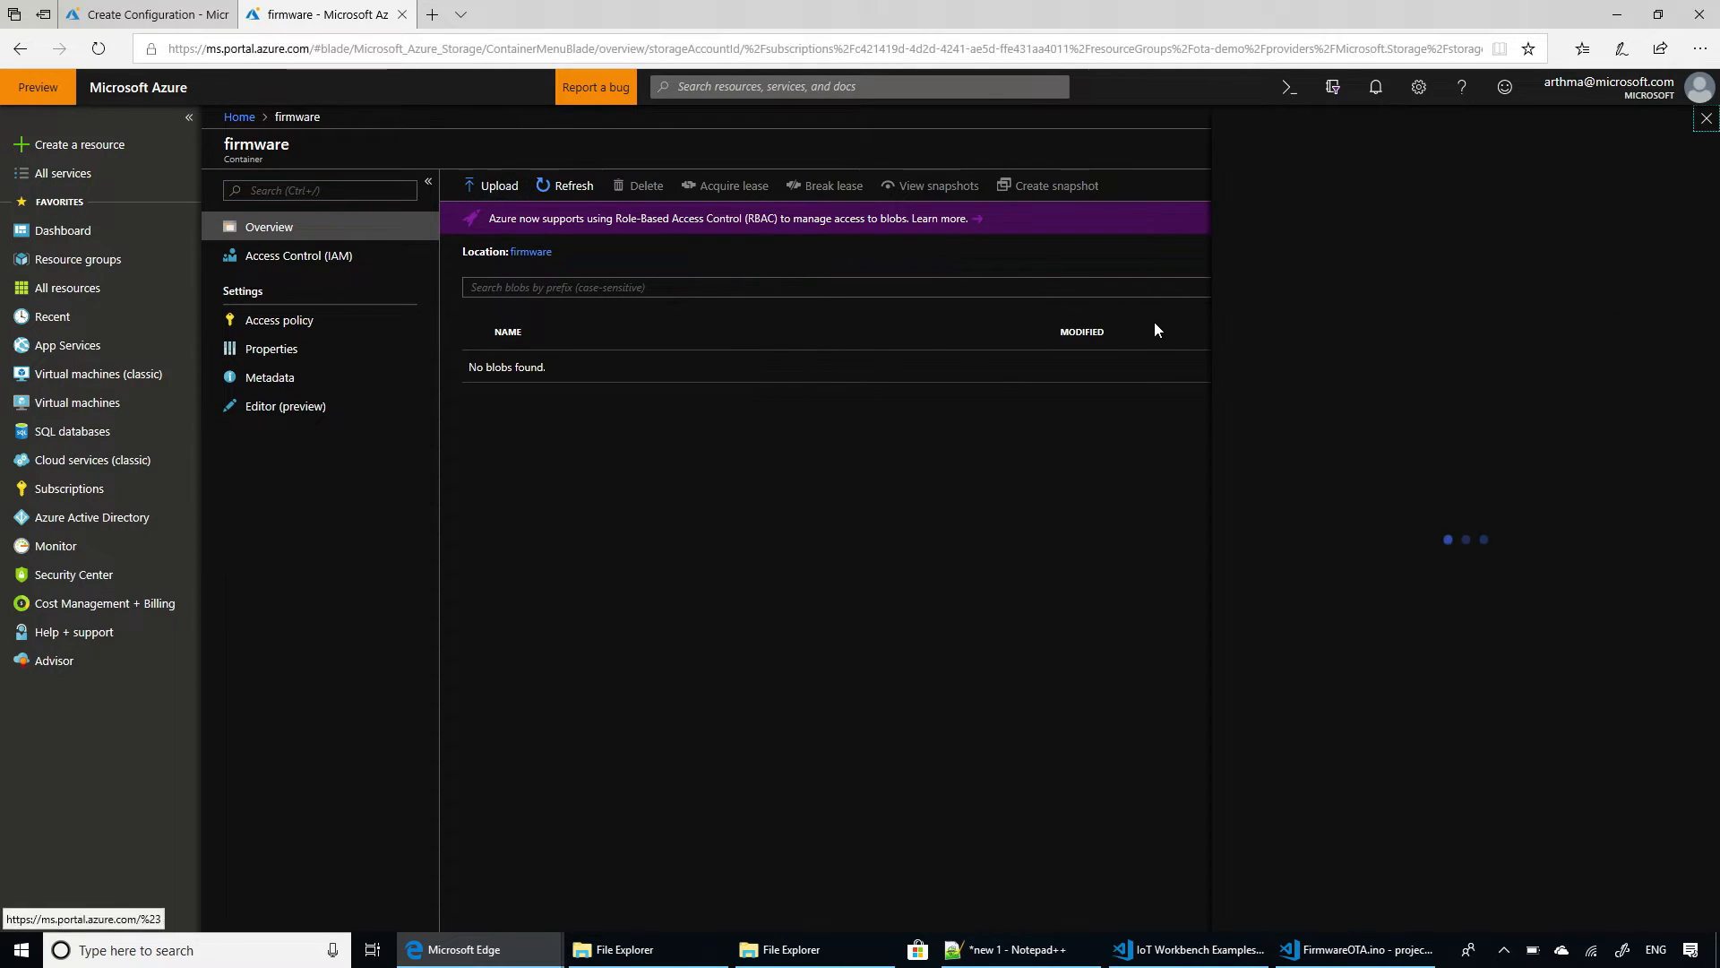
pyautogui.click(489, 184)
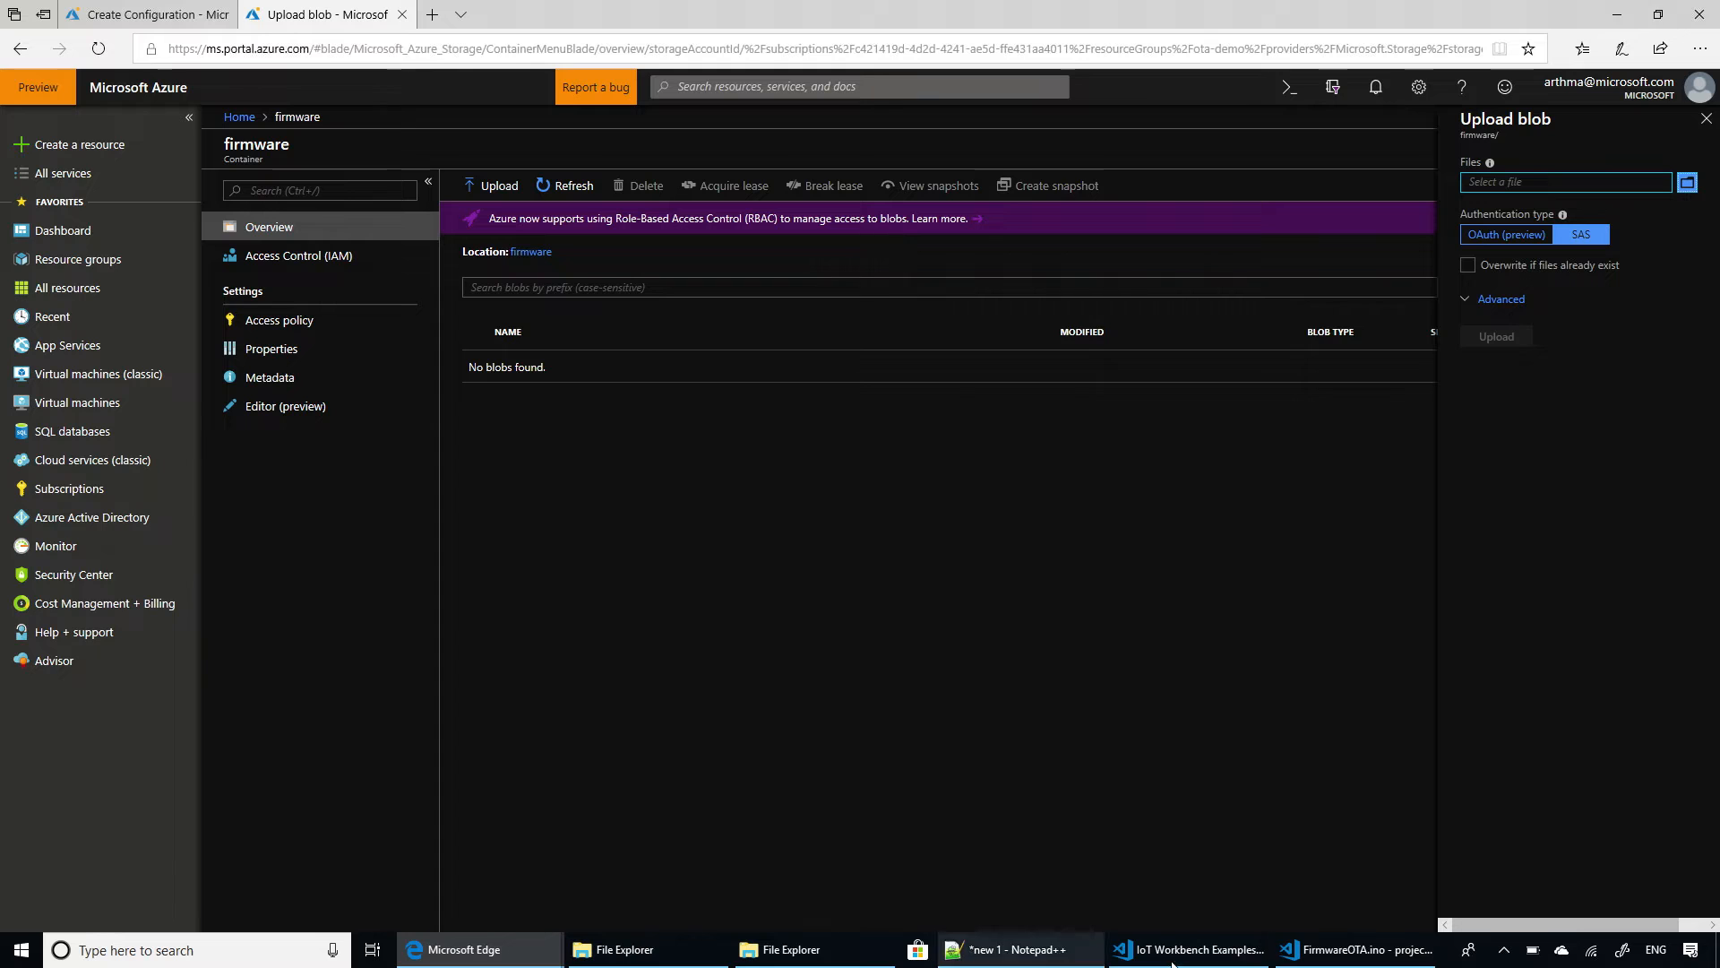
pyautogui.click(1355, 950)
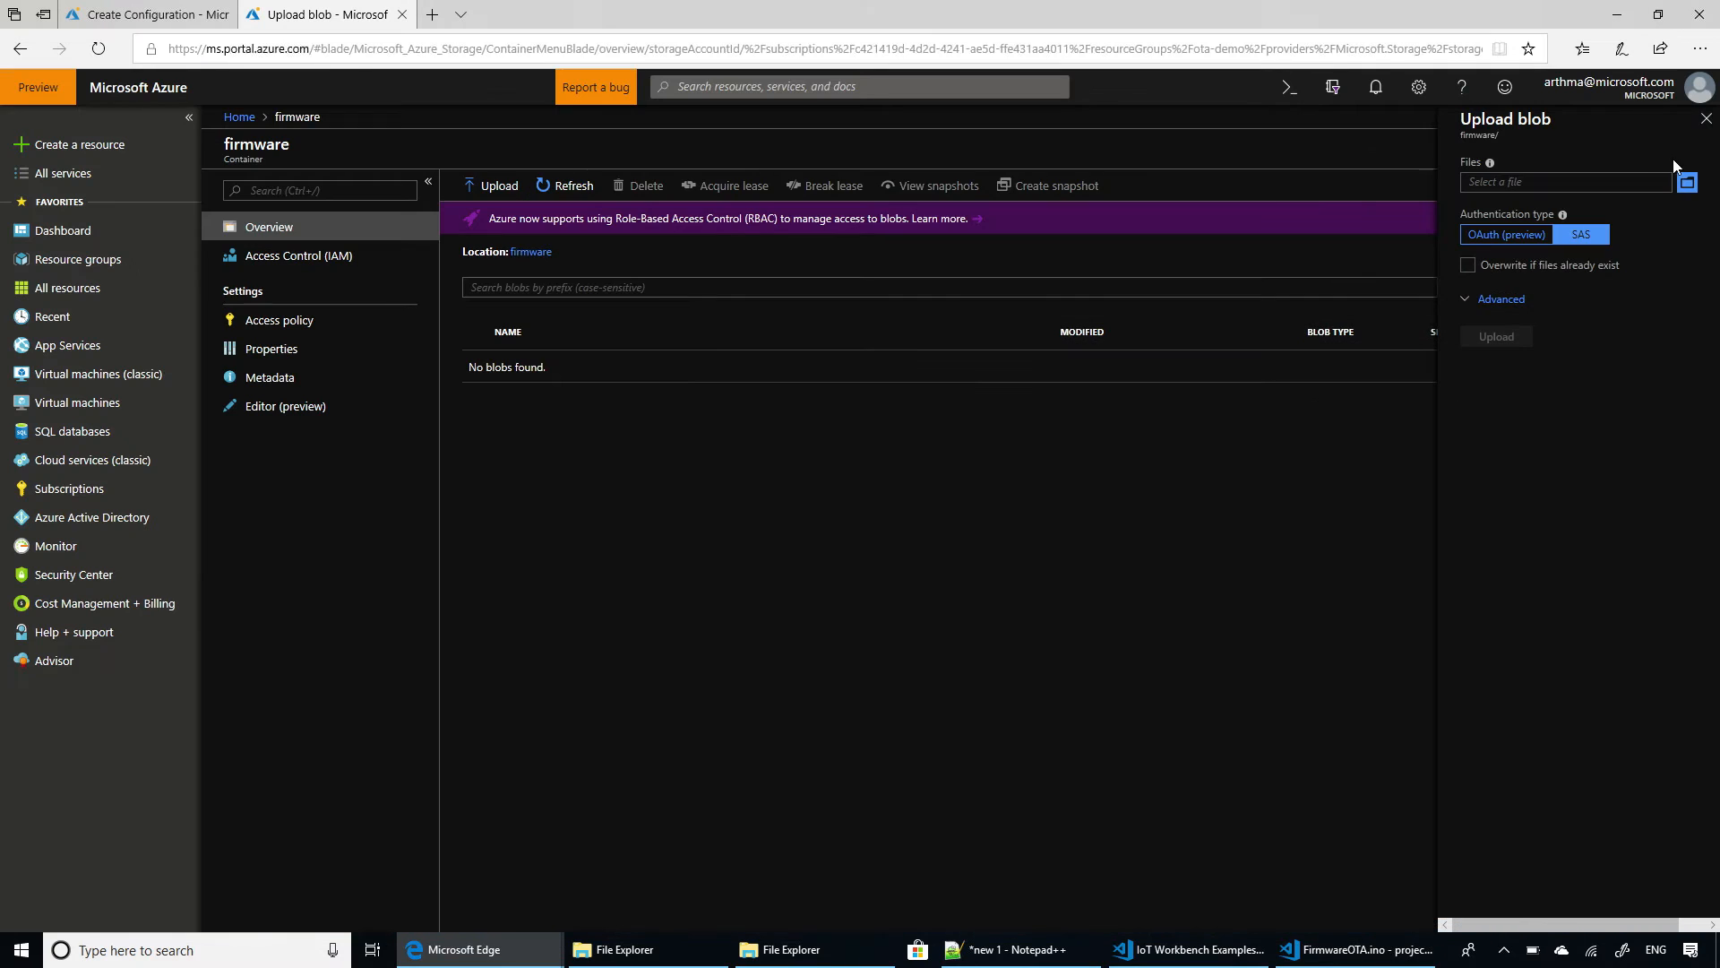
pyautogui.moveTo(1423, 265)
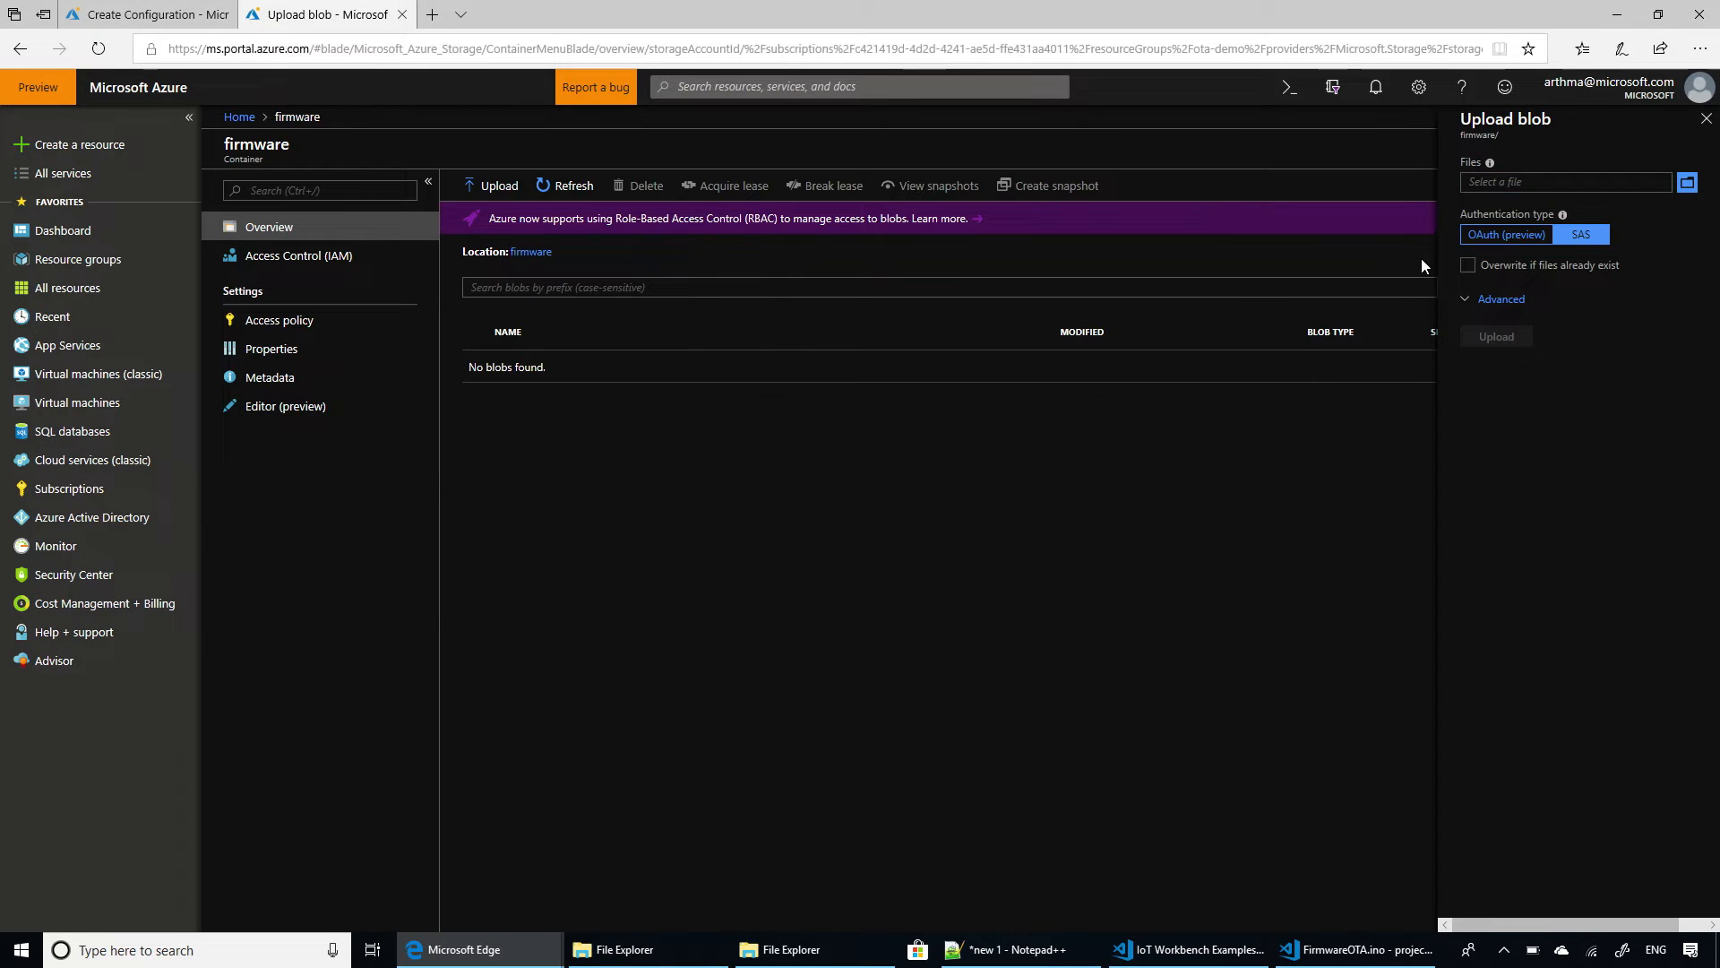
# Select FirmwareOTA.ino.bin from the computer and upload it to the firmware container.
pyautogui.click(1686, 183)
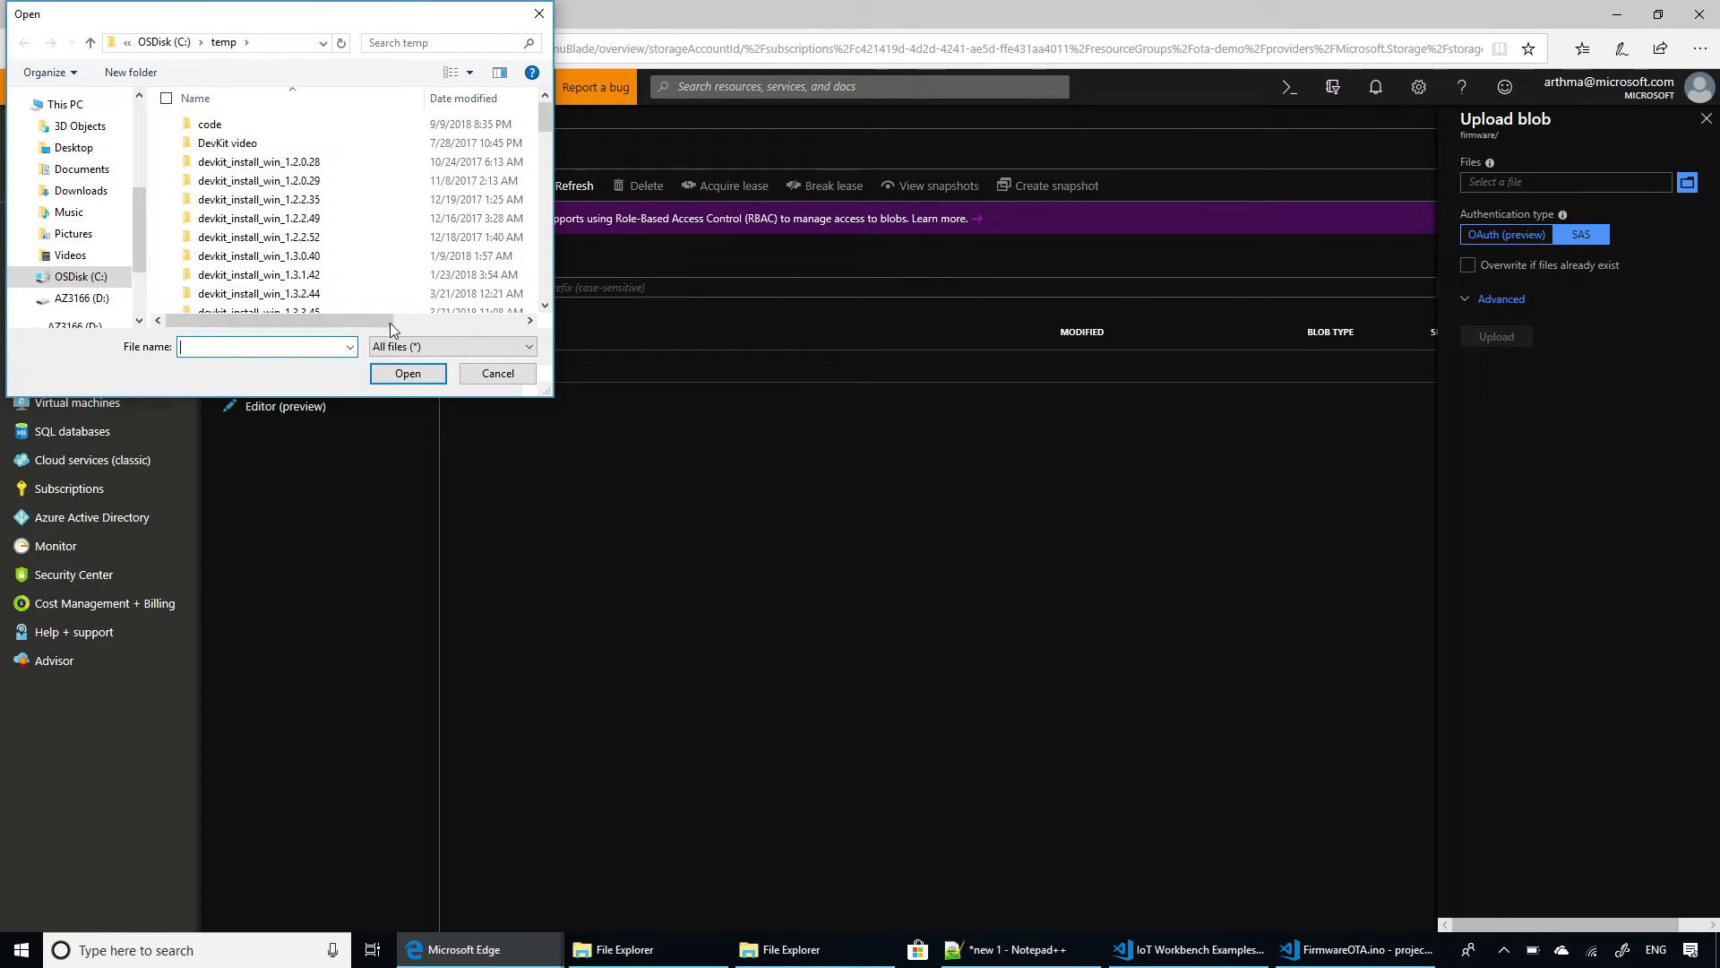
pyautogui.click(498, 372)
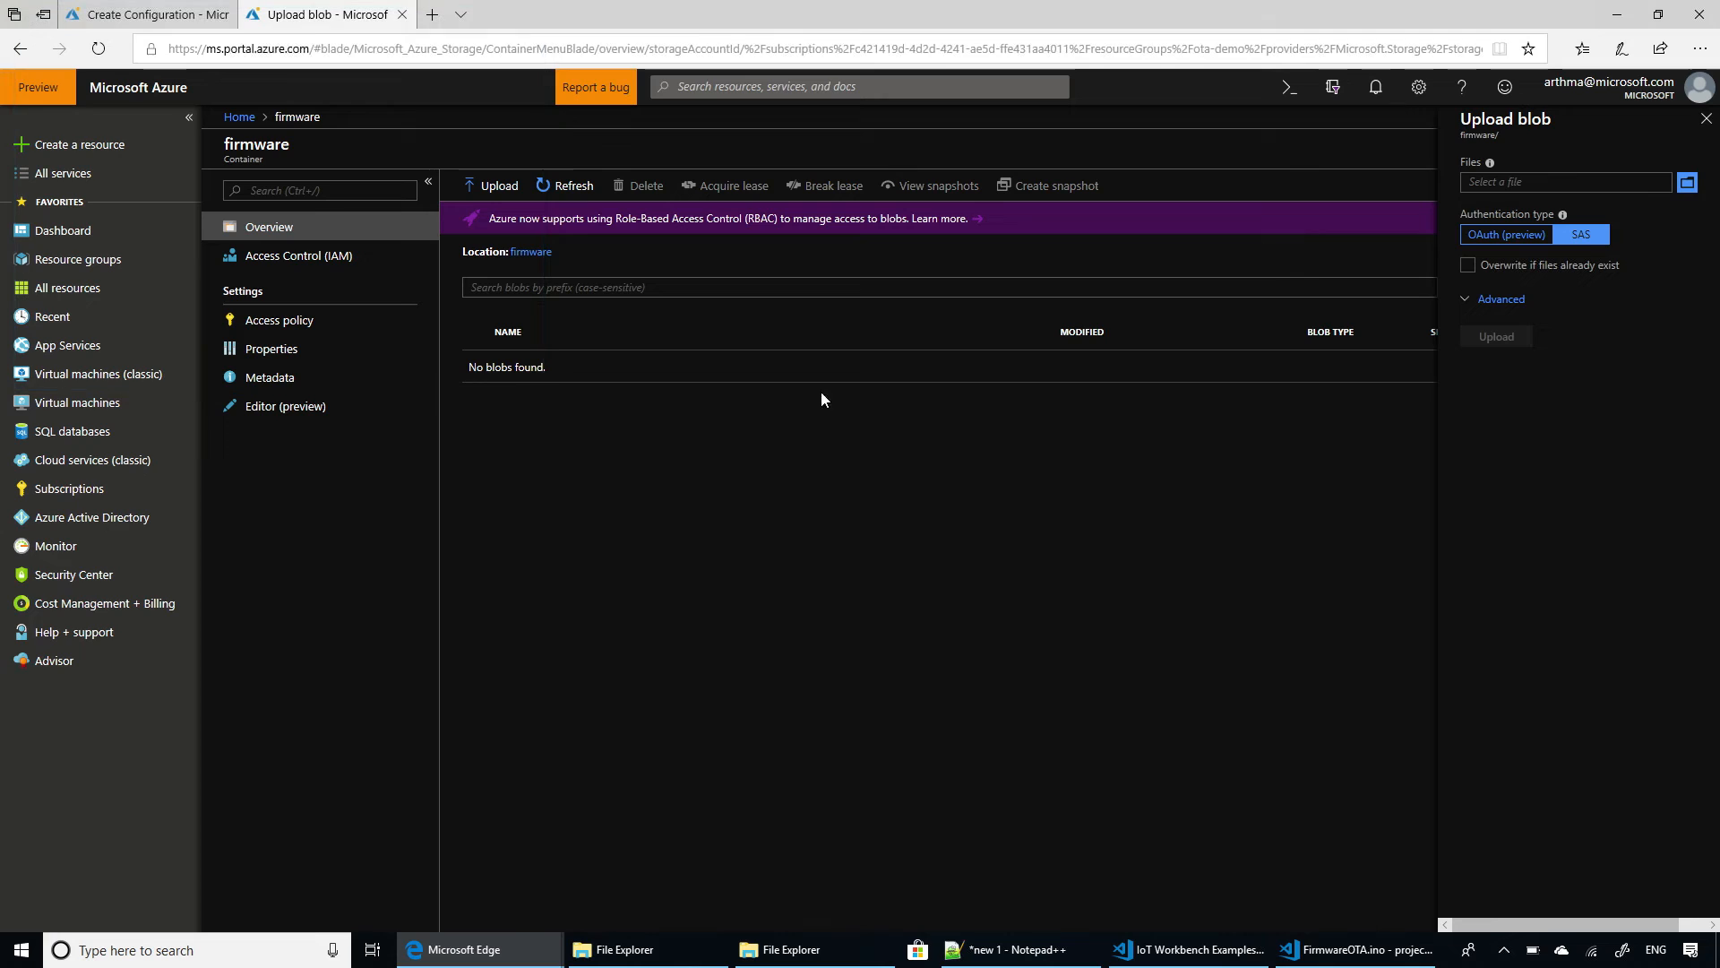
pyautogui.click(1690, 182)
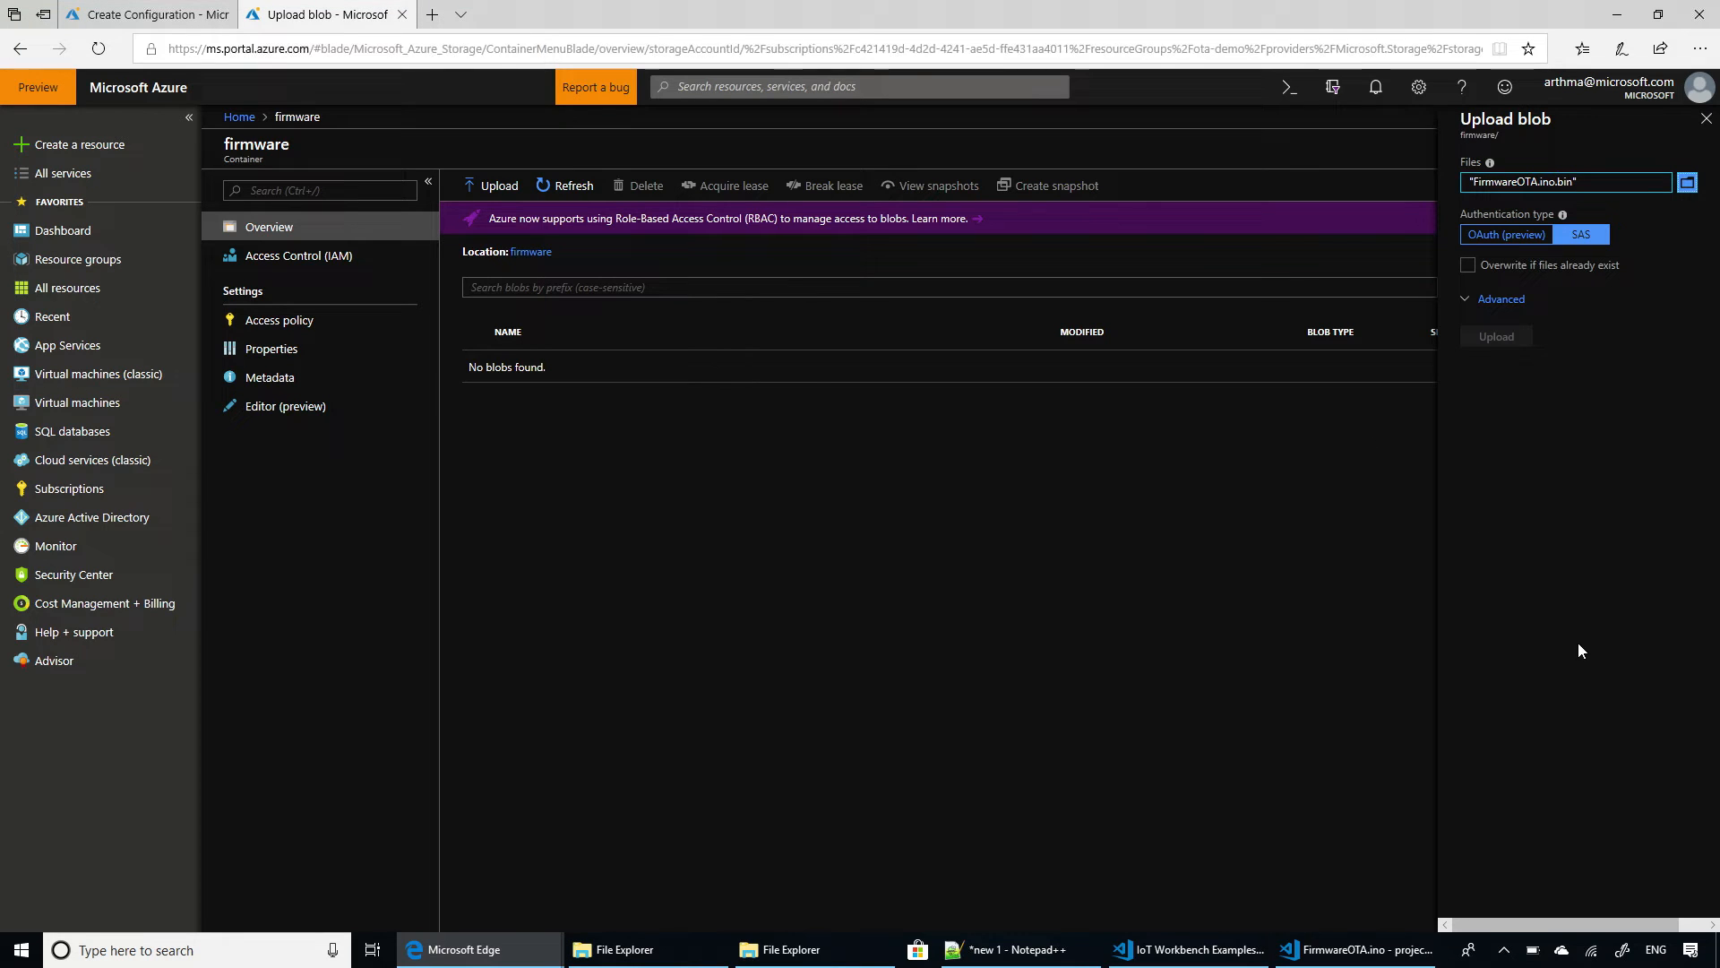
pyautogui.moveTo(1525, 435)
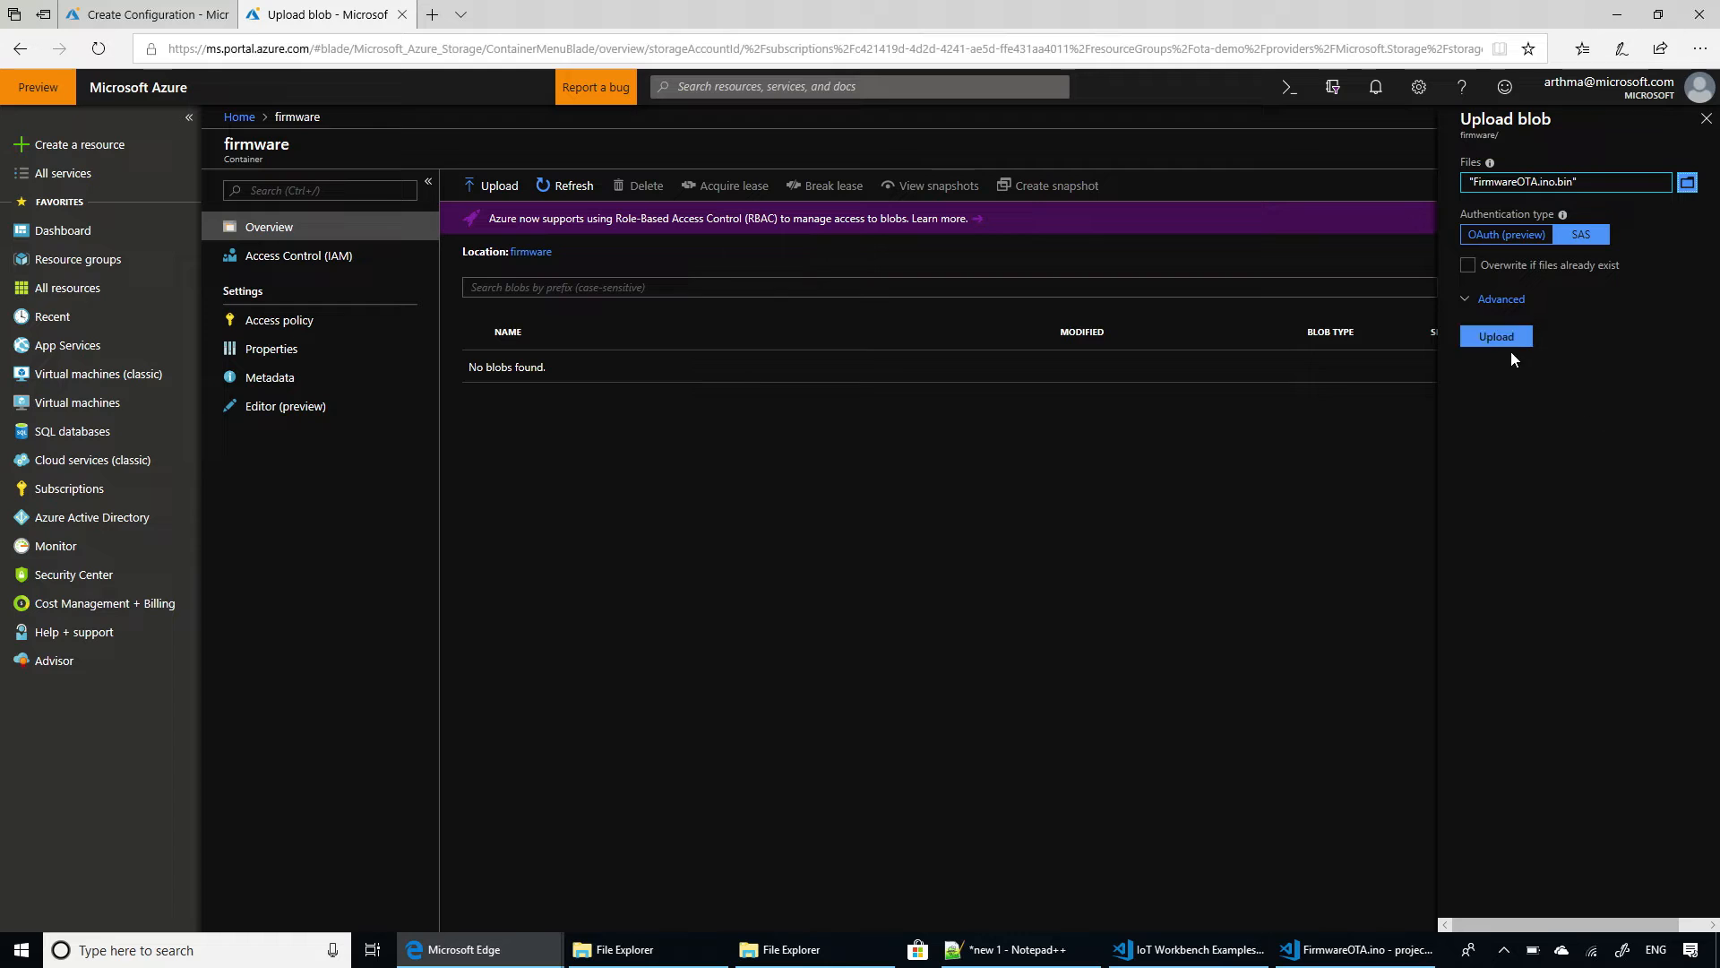
pyautogui.click(1496, 337)
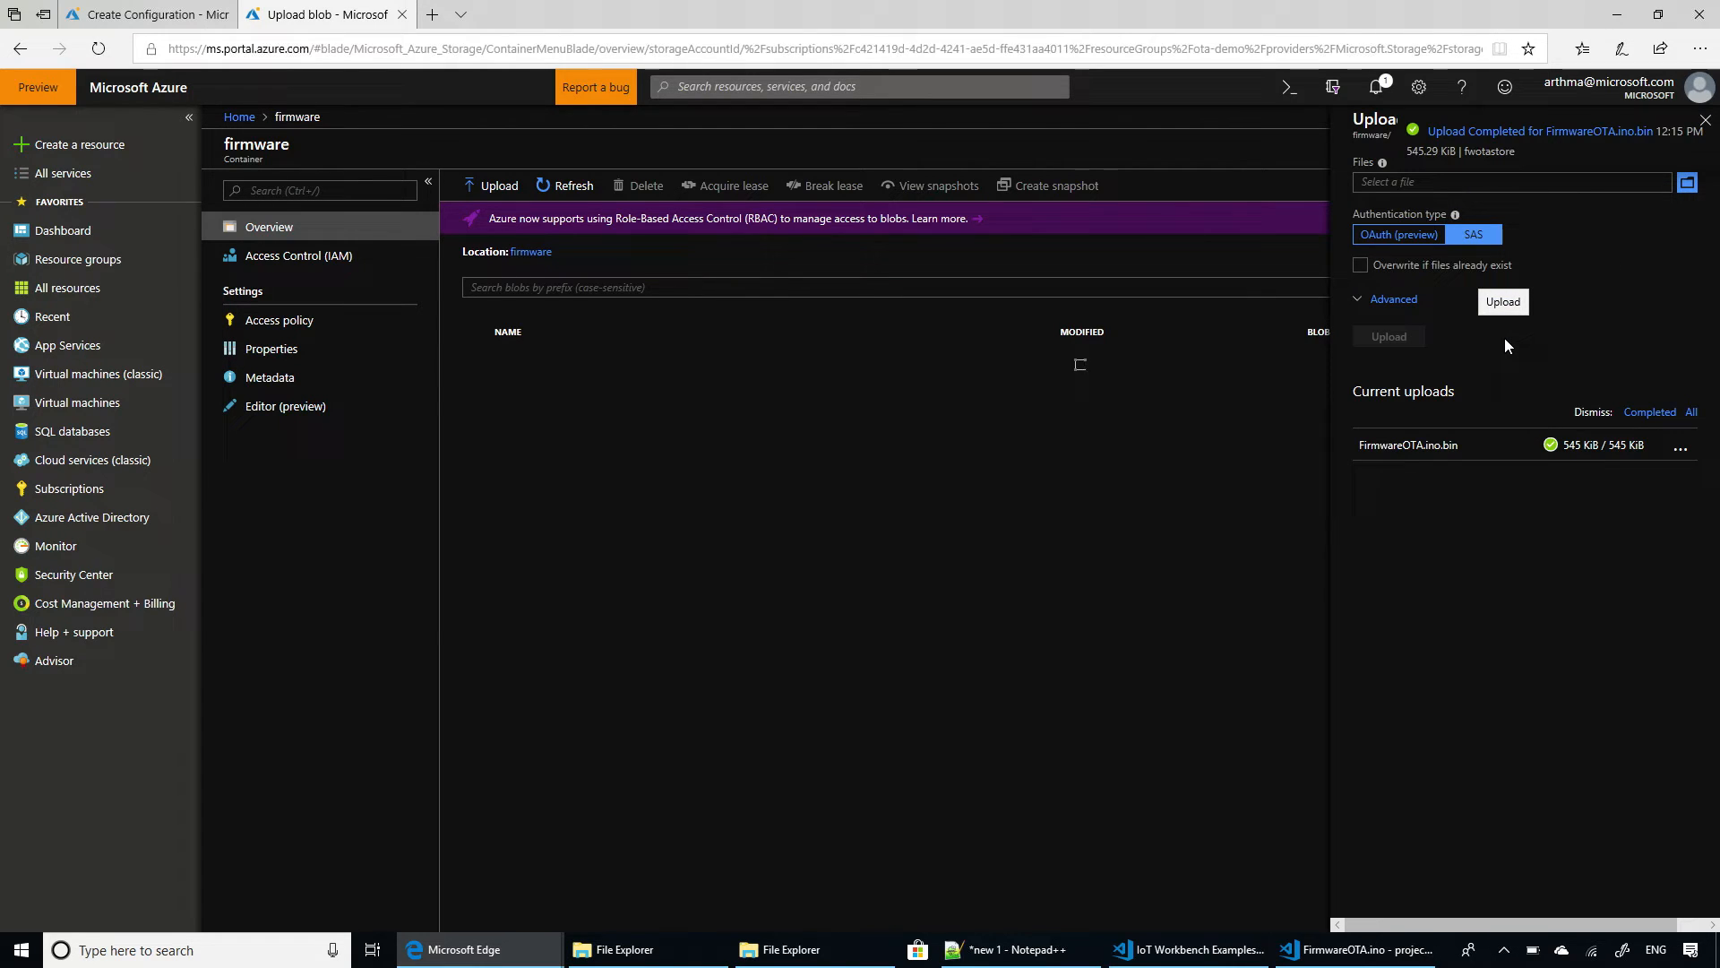
pyautogui.moveTo(900, 361)
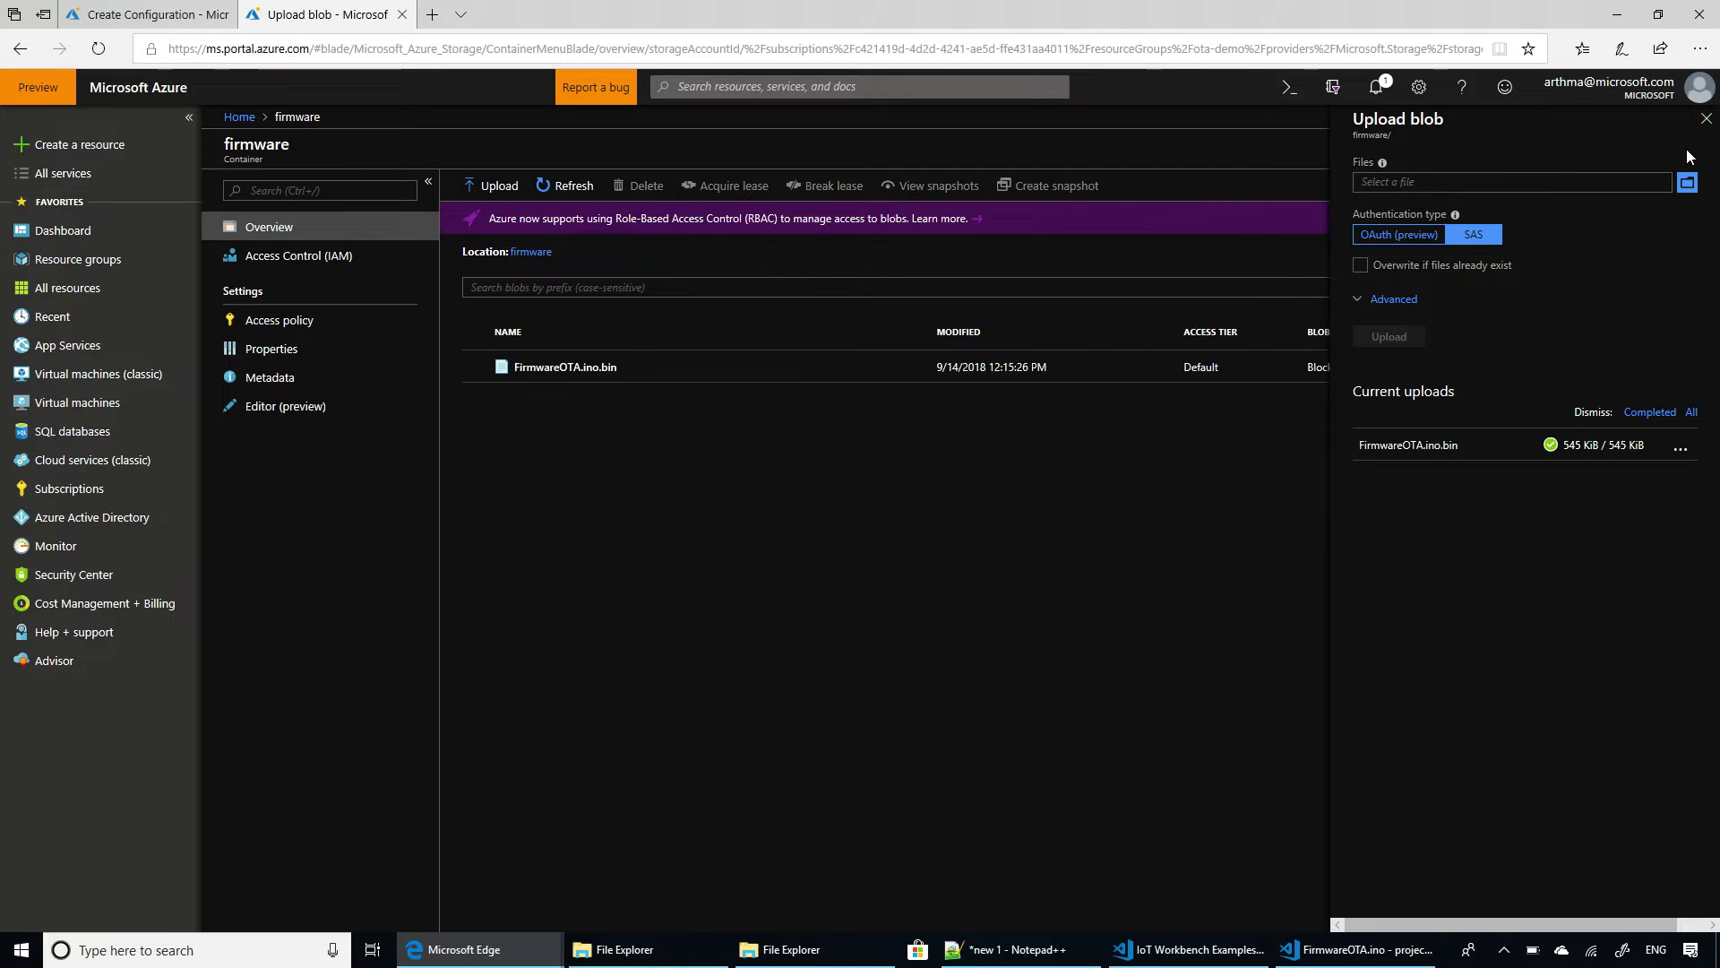
# View the uploaded FirmwareOTA.ino.bin blob's properties and copy its URL over to the notes.
pyautogui.click(1706, 118)
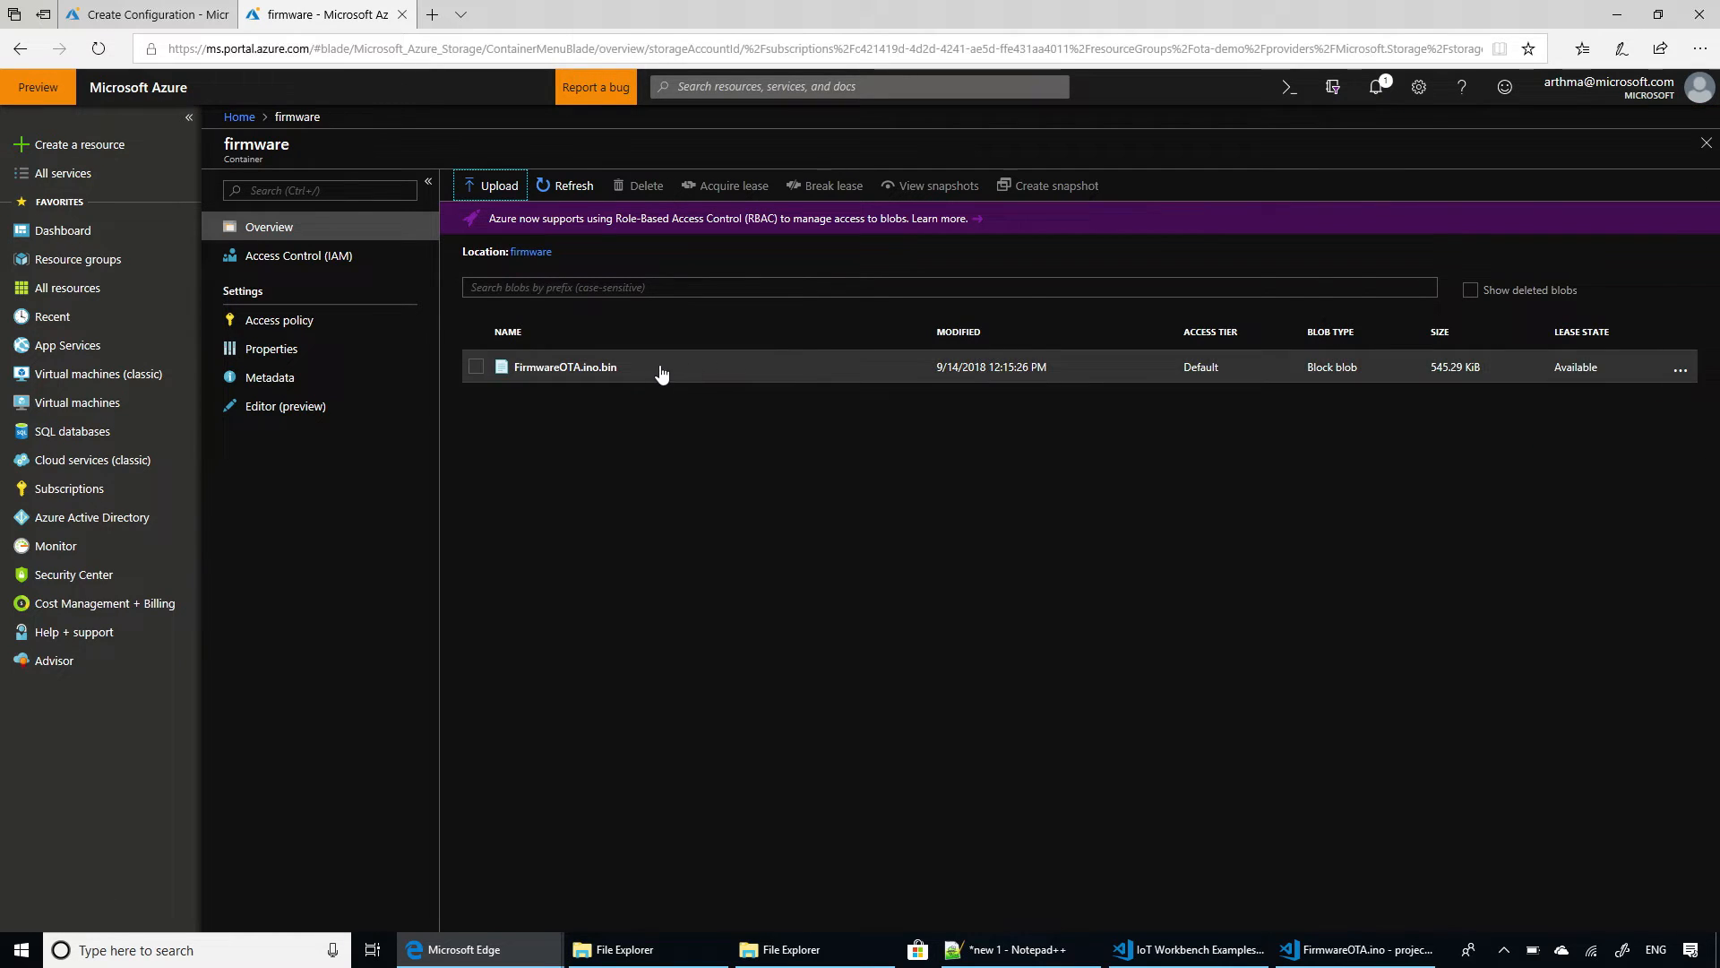
pyautogui.click(565, 366)
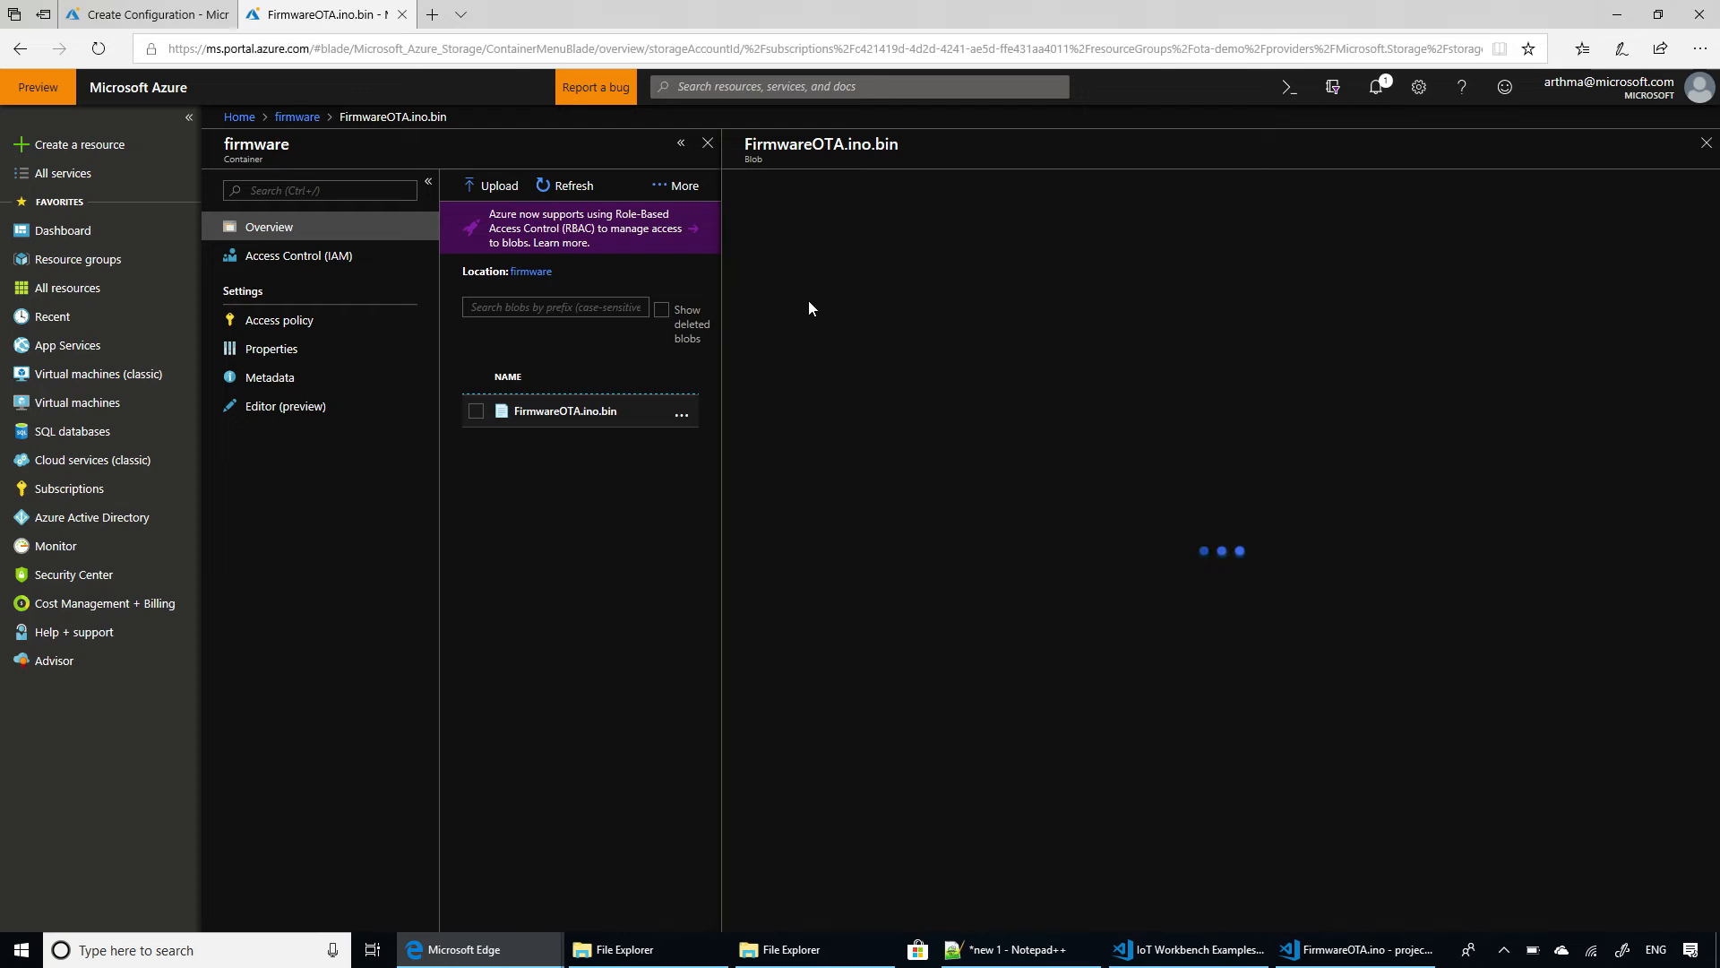
pyautogui.moveTo(982, 383)
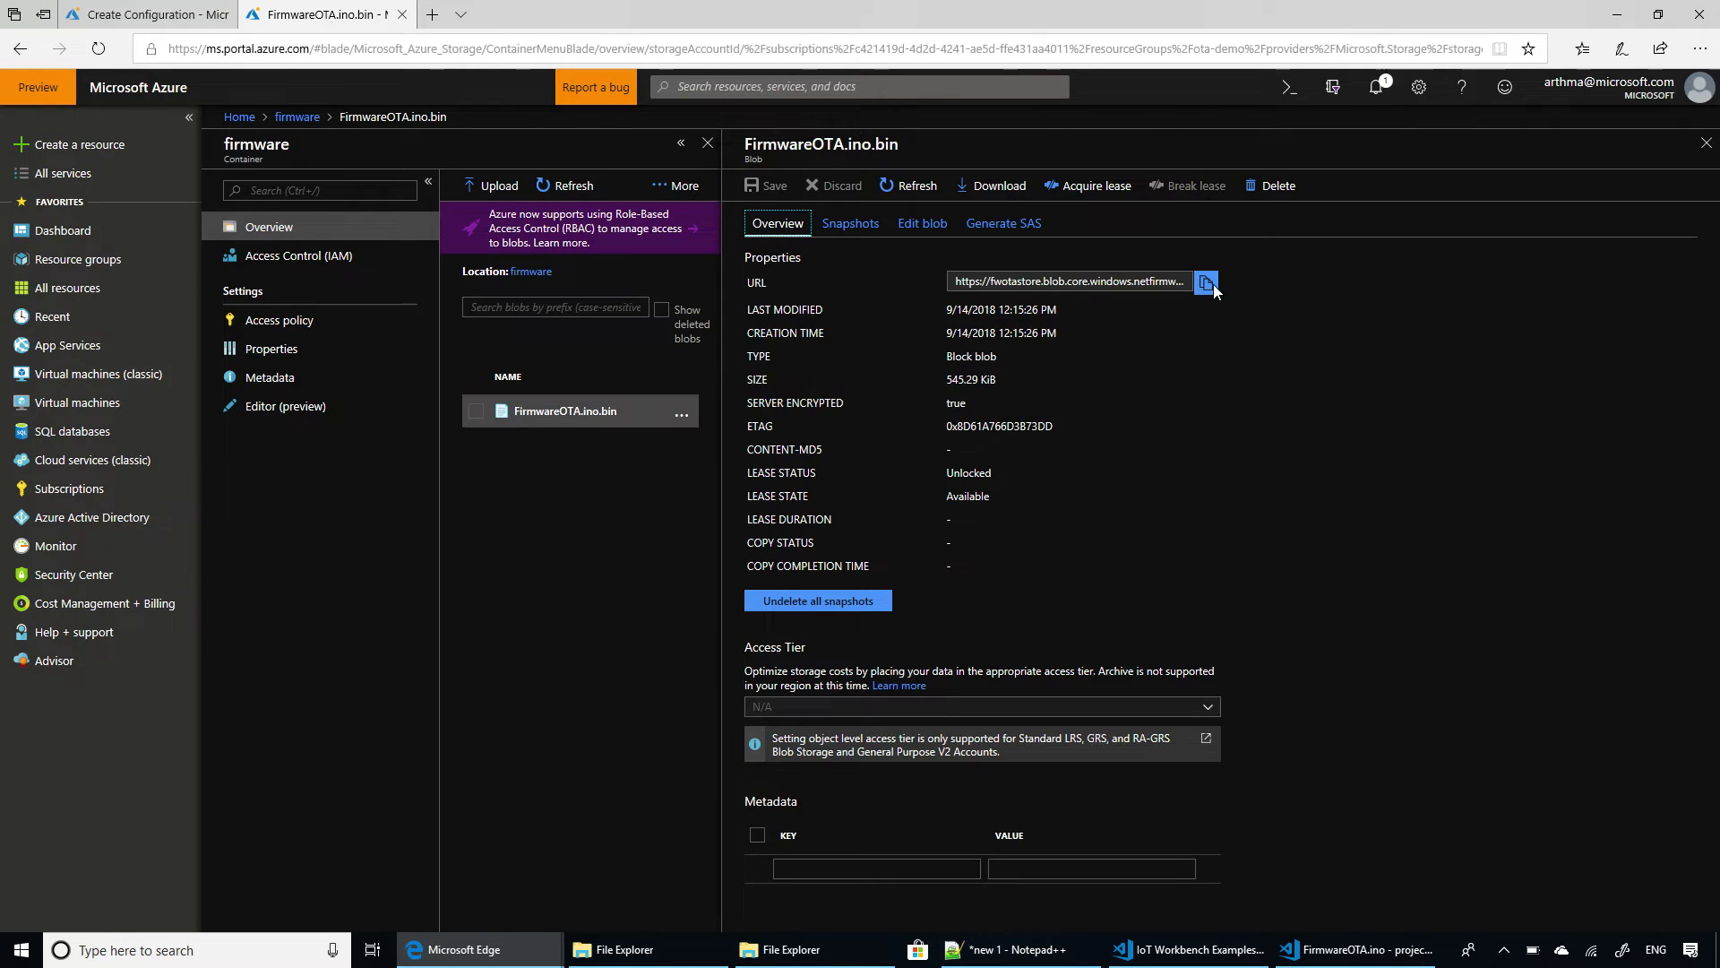
pyautogui.click(1206, 282)
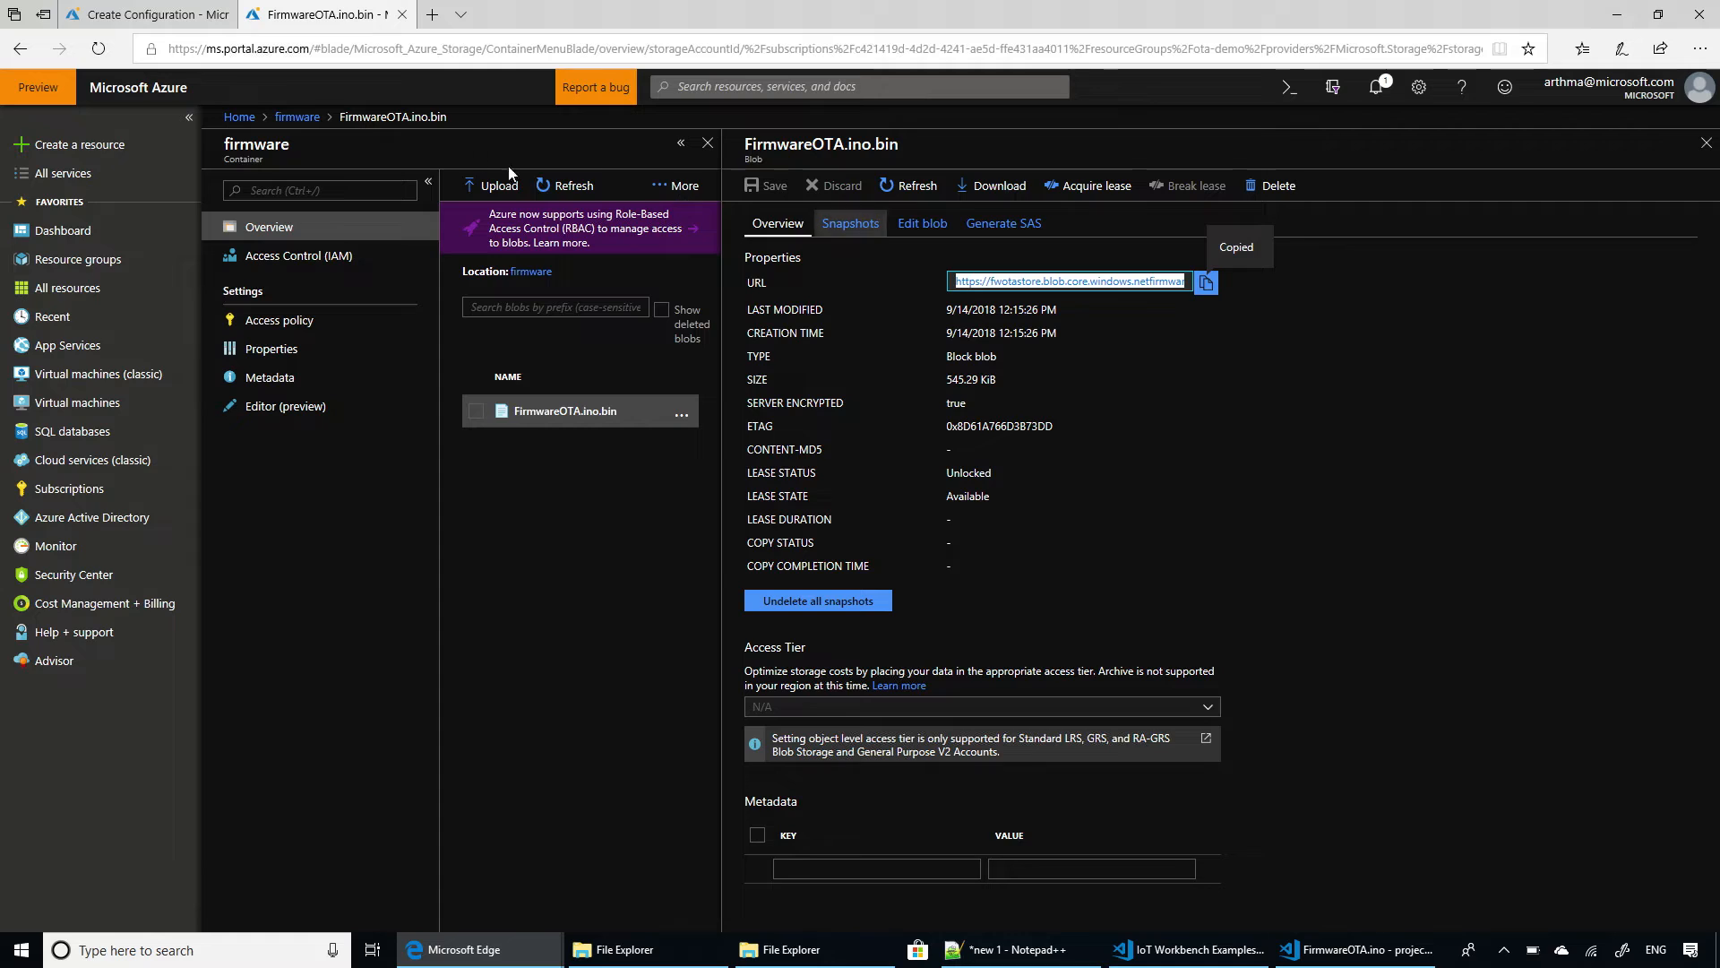
pyautogui.click(1016, 949)
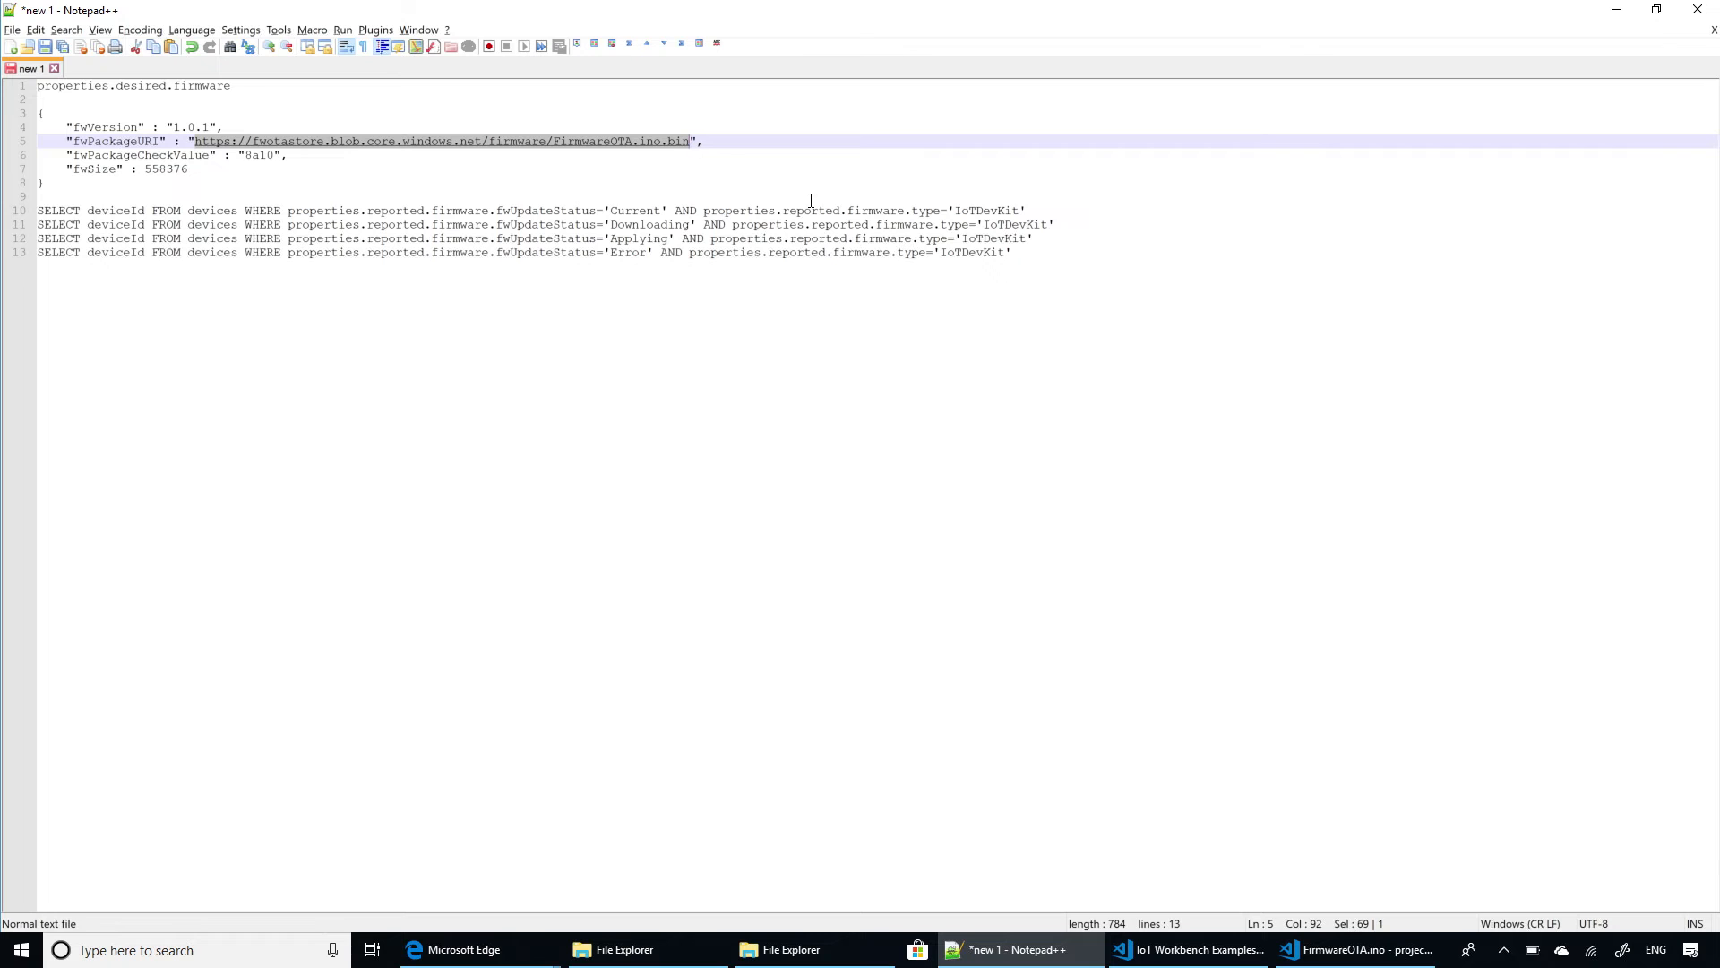
# Replace the fwPackageURI value with the blob URL, keeping version 1.0.1, check 8a10 and size 558376.
pyautogui.press('Backspace')
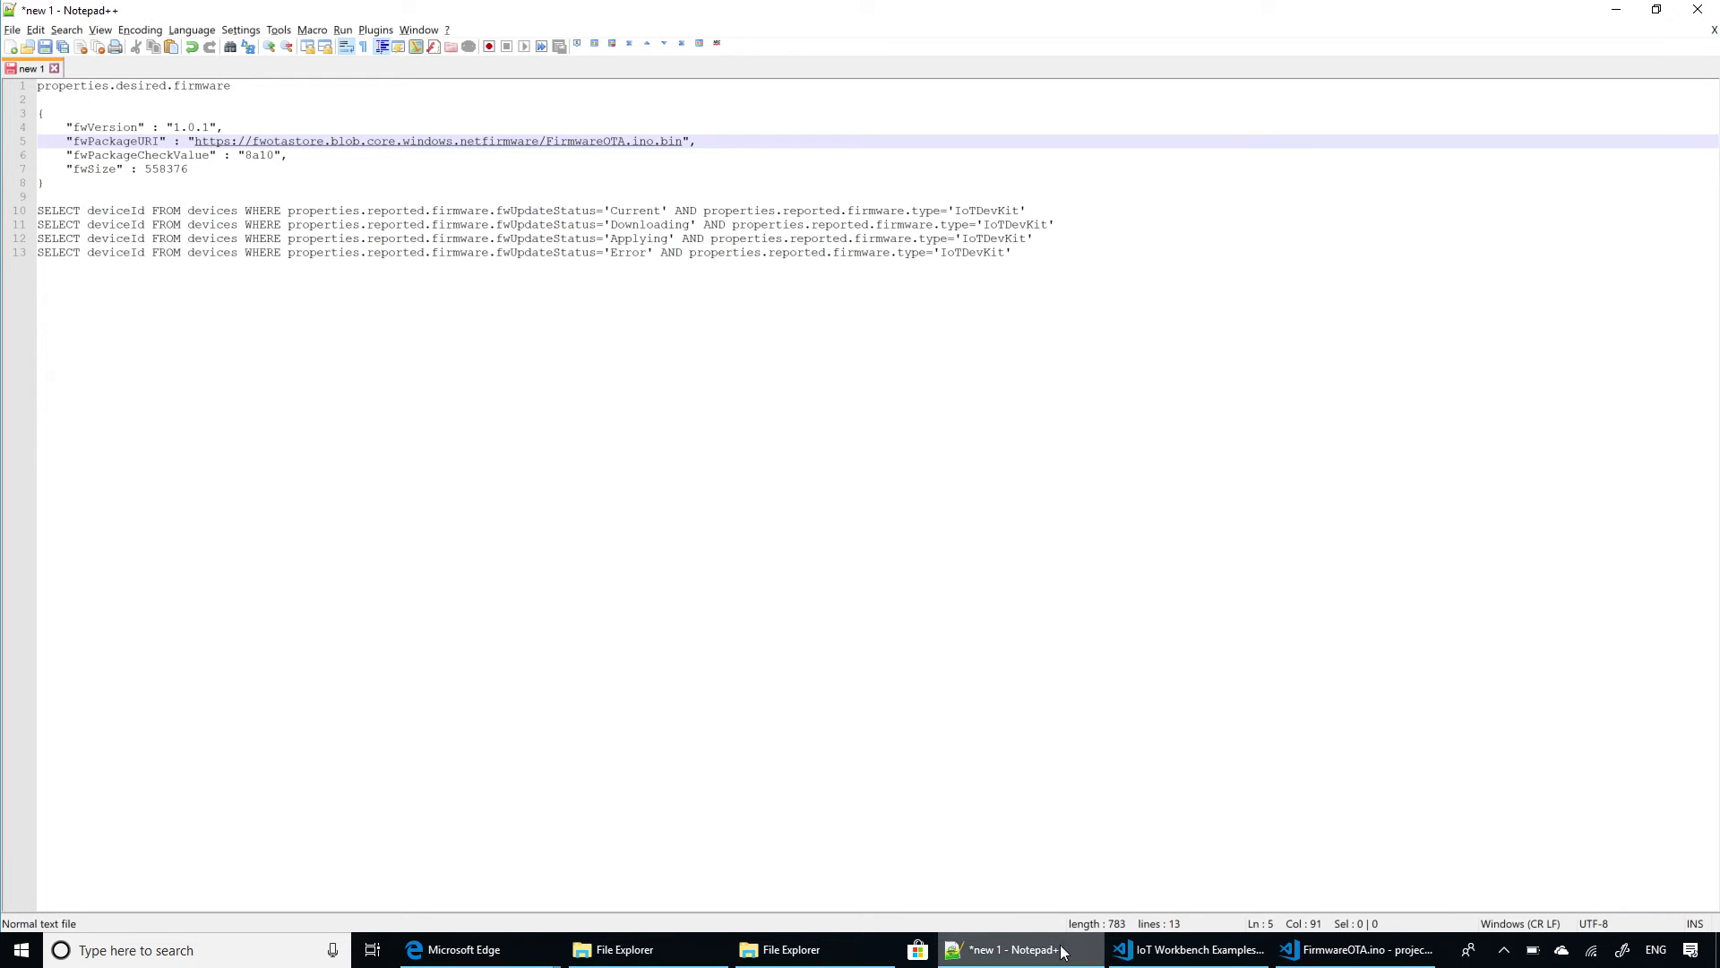
pyautogui.click(1365, 950)
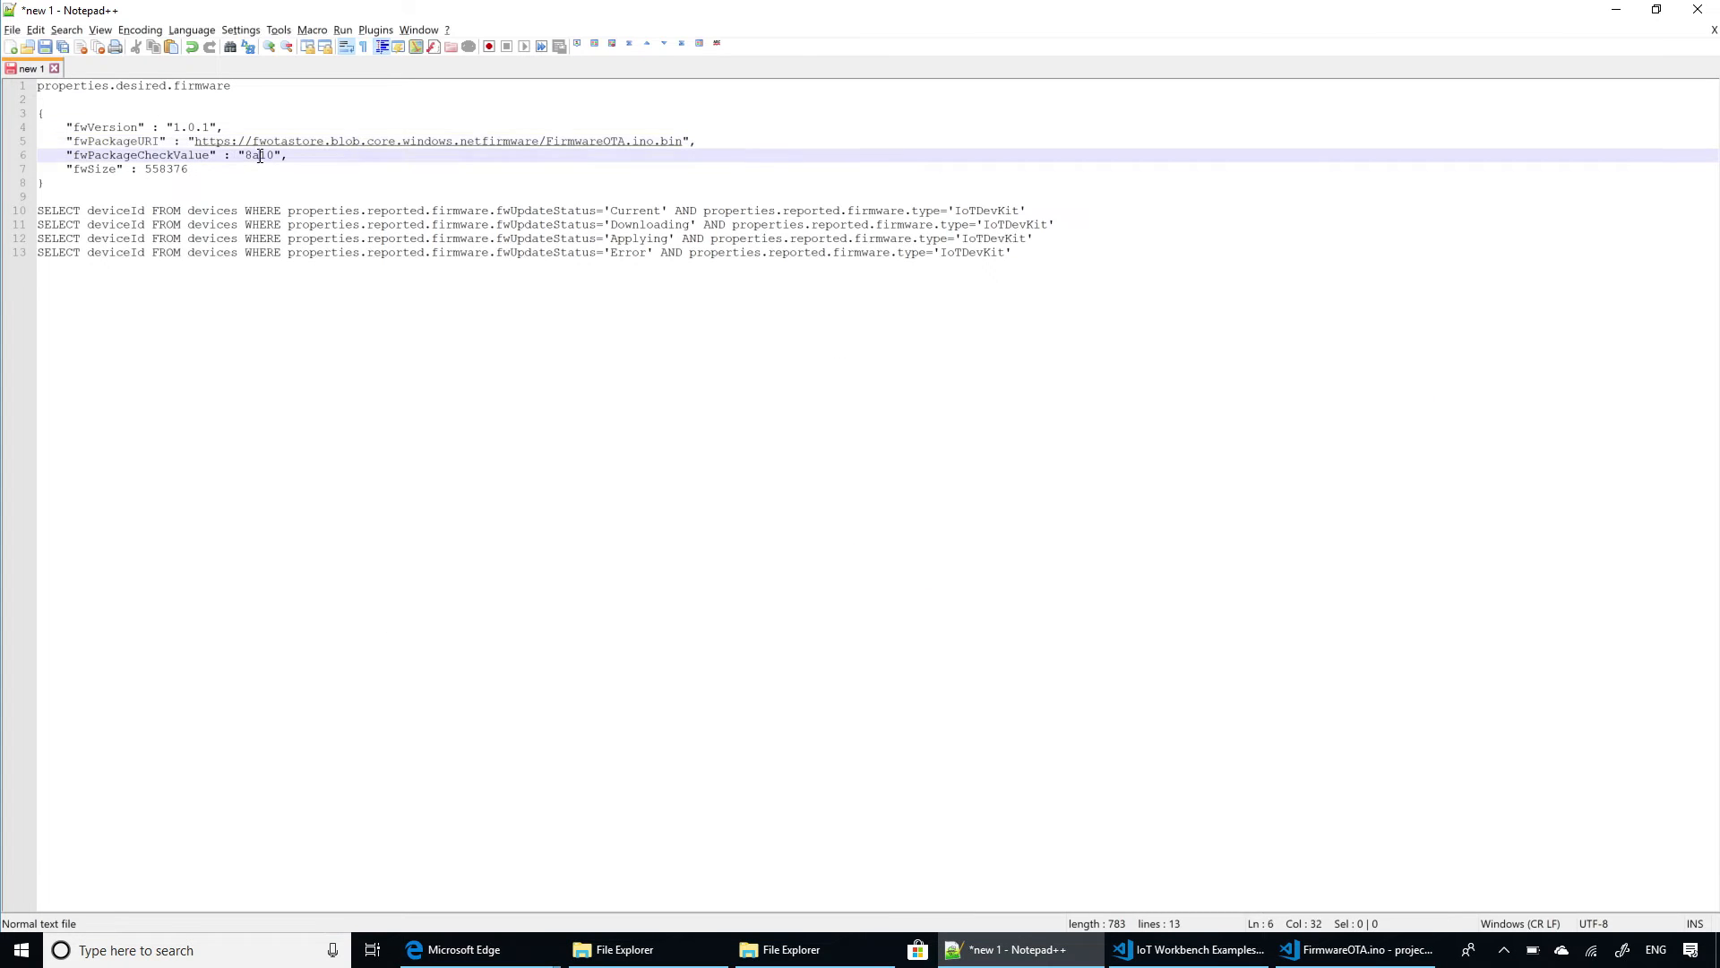
pyautogui.click(1355, 948)
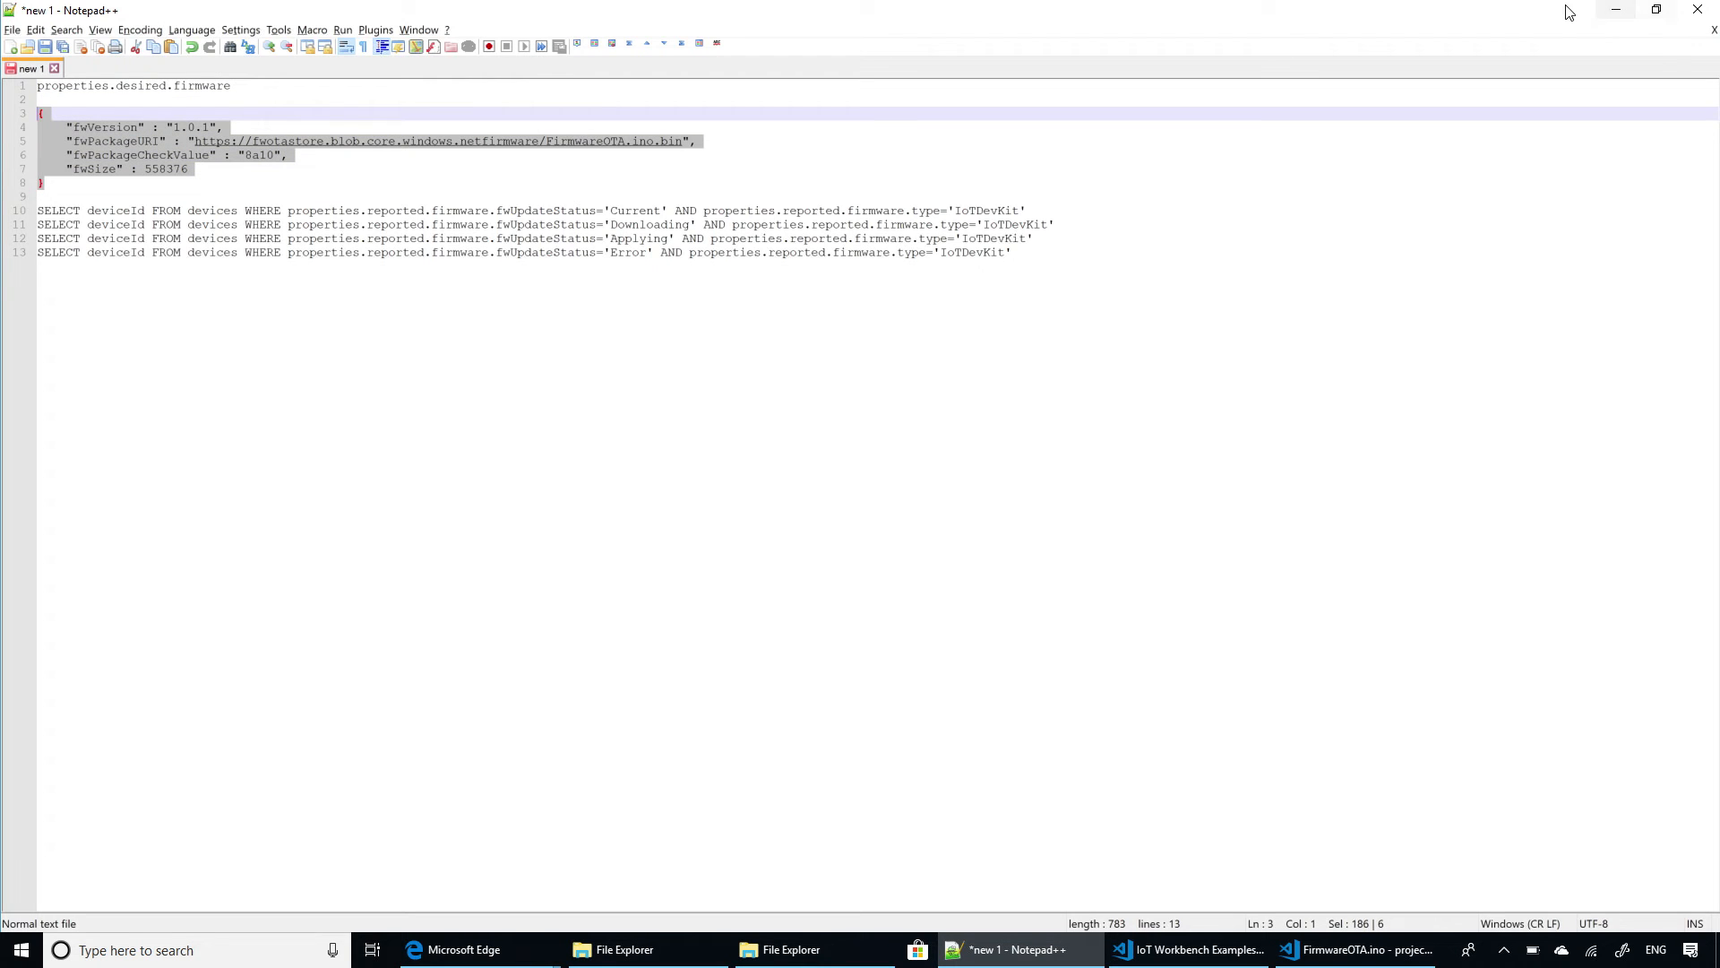
# Minimize Notepad++ and return to the Create Configuration page in Edge.
pyautogui.click(1348, 952)
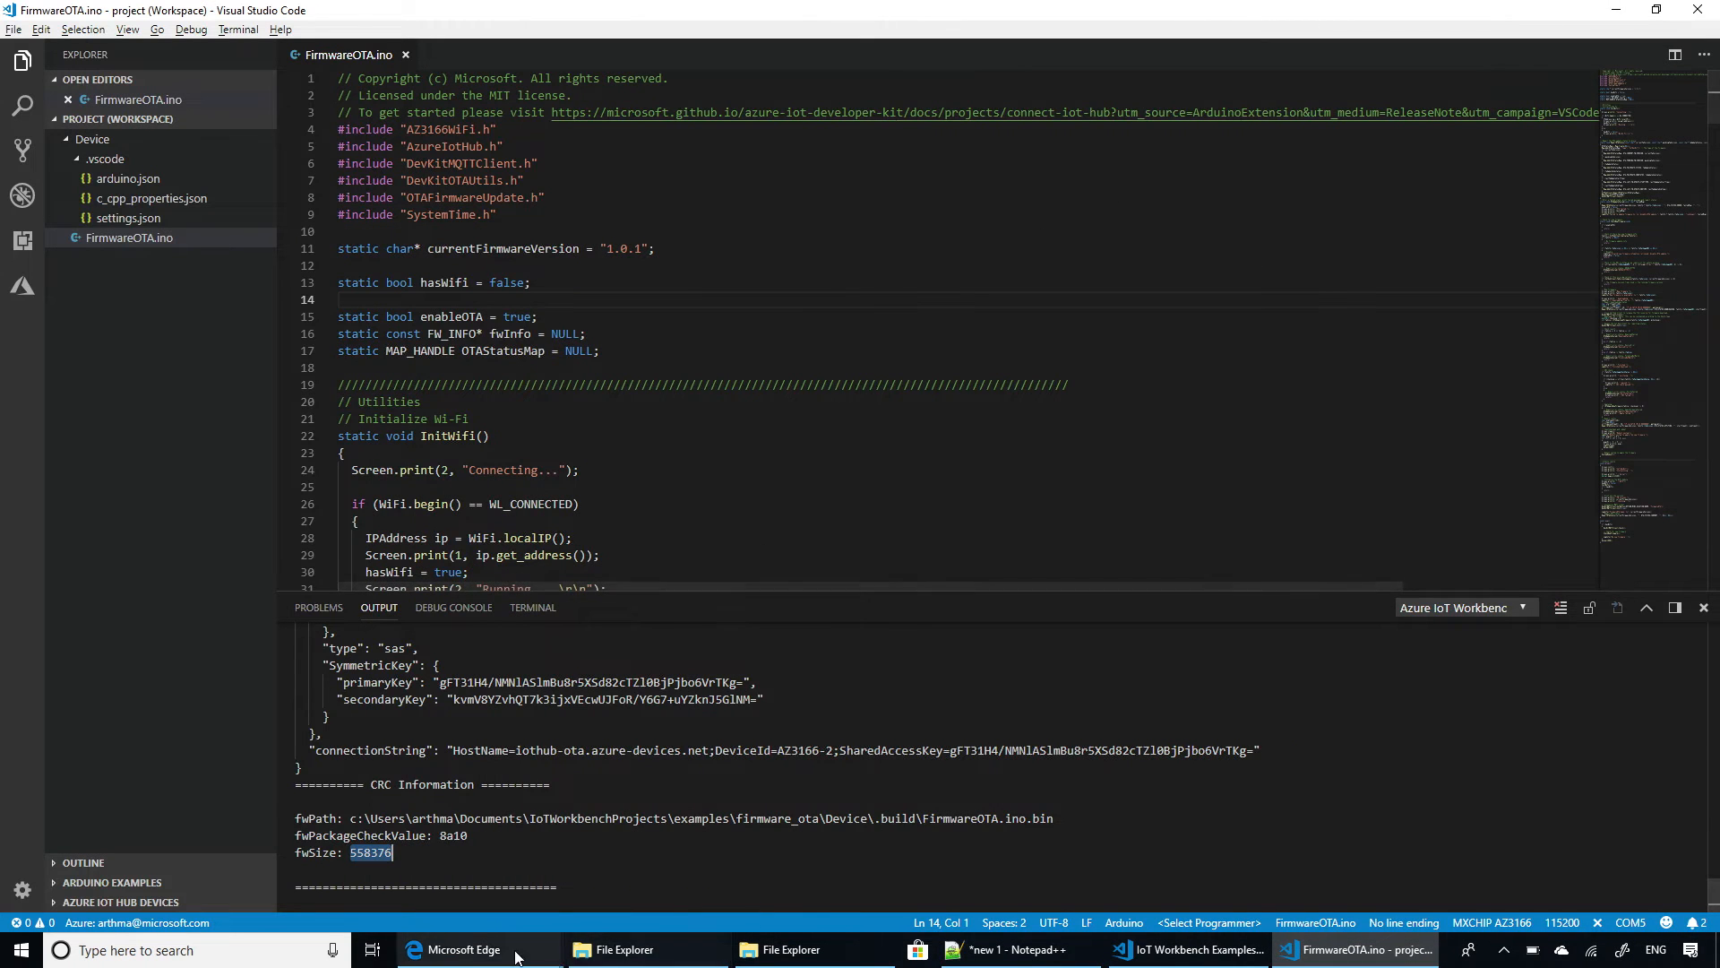
pyautogui.click(462, 950)
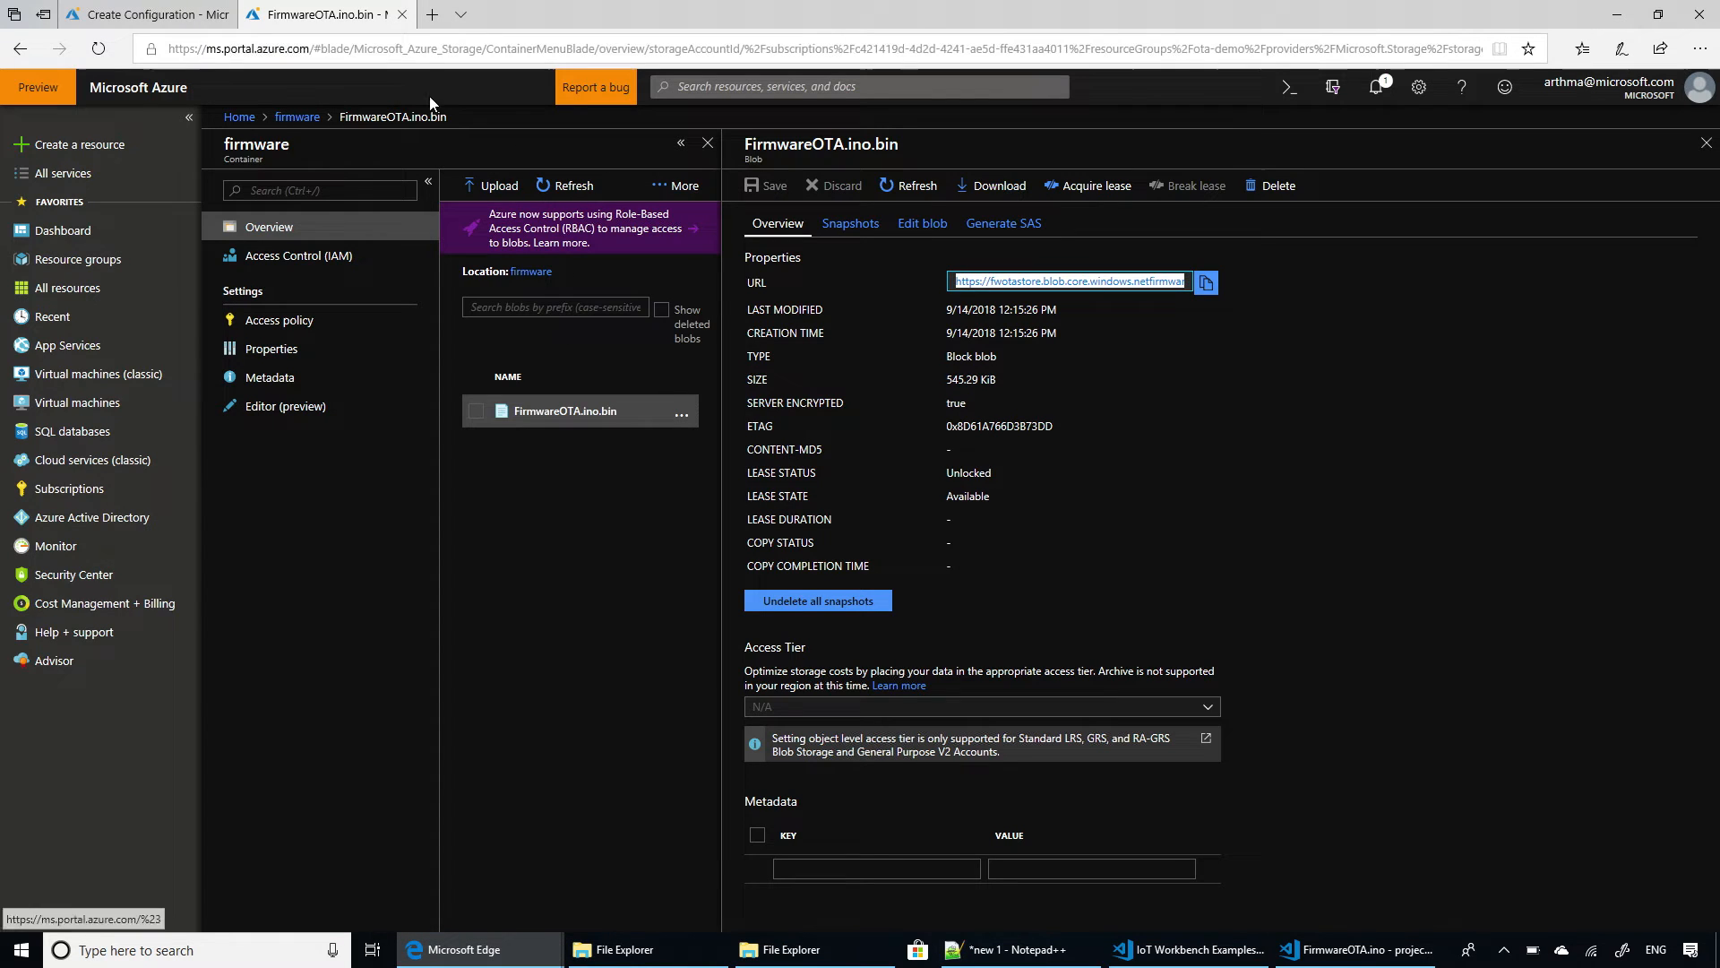
pyautogui.click(126, 15)
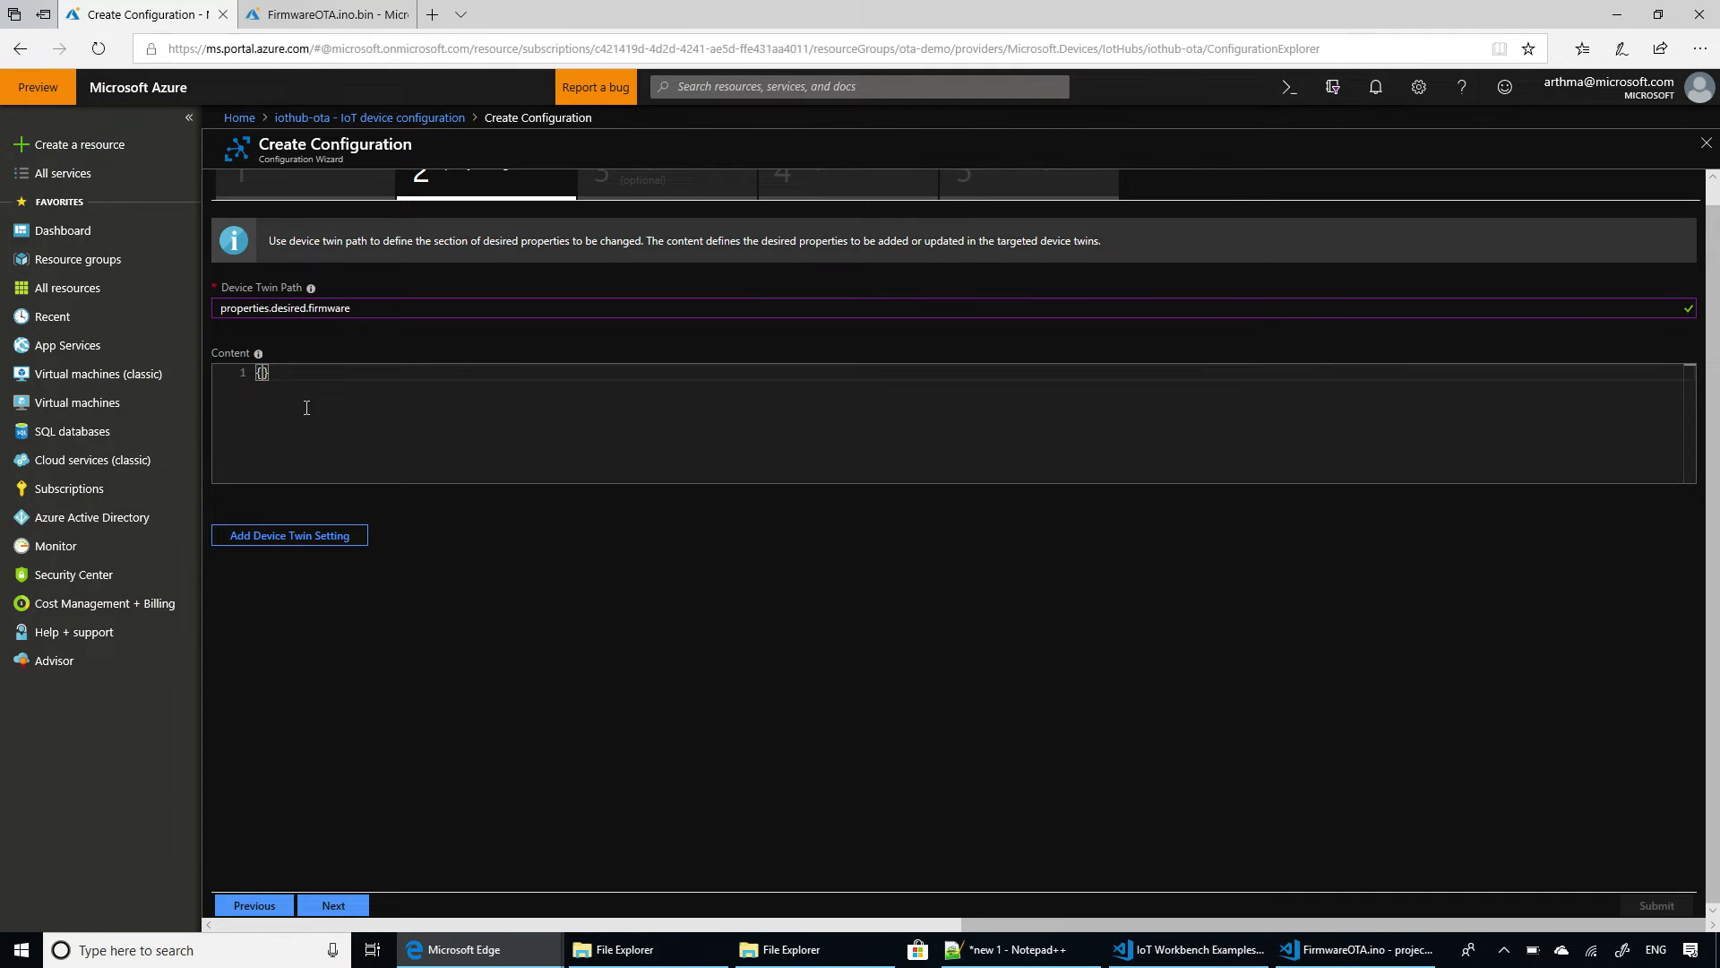